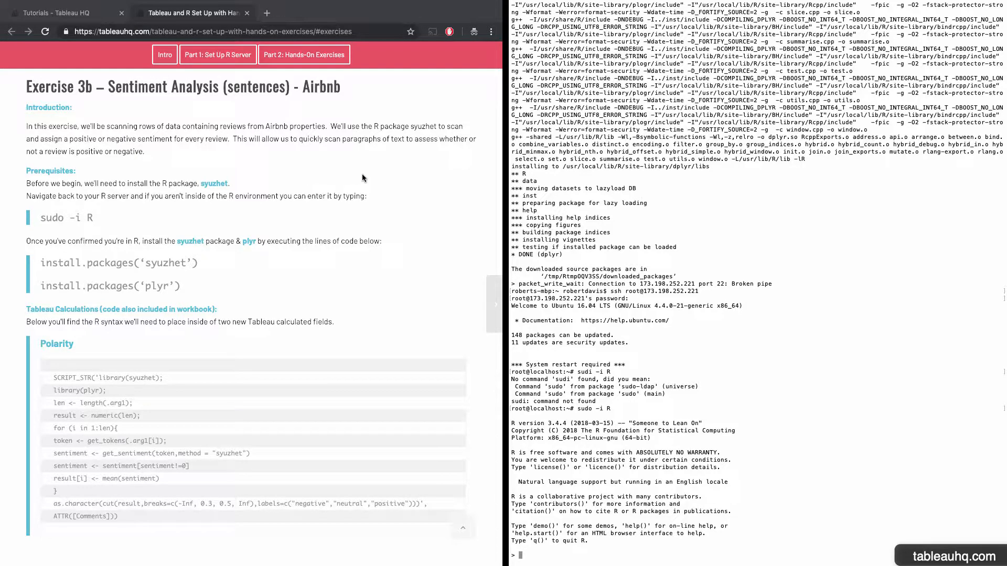
{"action": "mouse_move", "coordinate": [364, 155]}
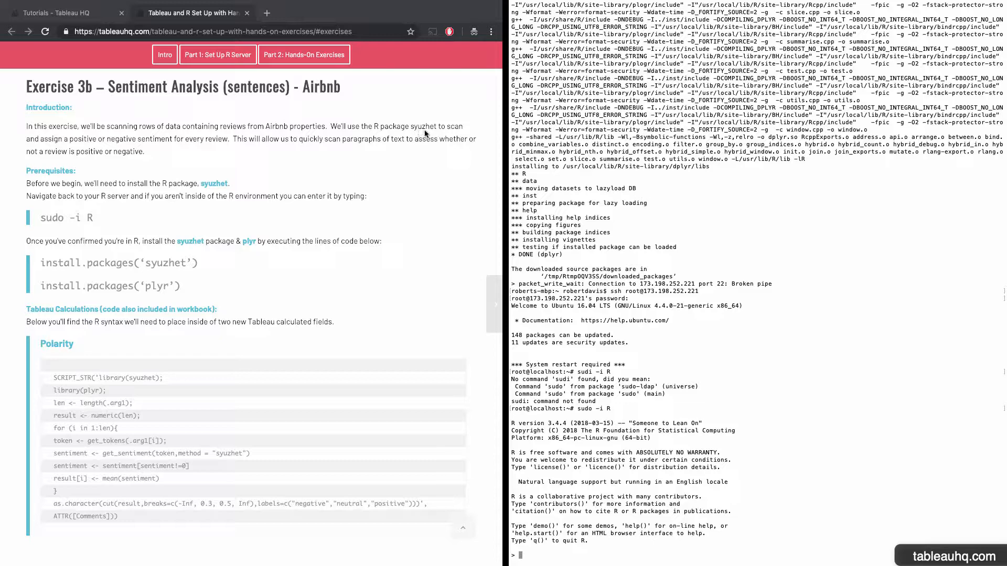
{"action": "mouse_move", "coordinate": [152, 172]}
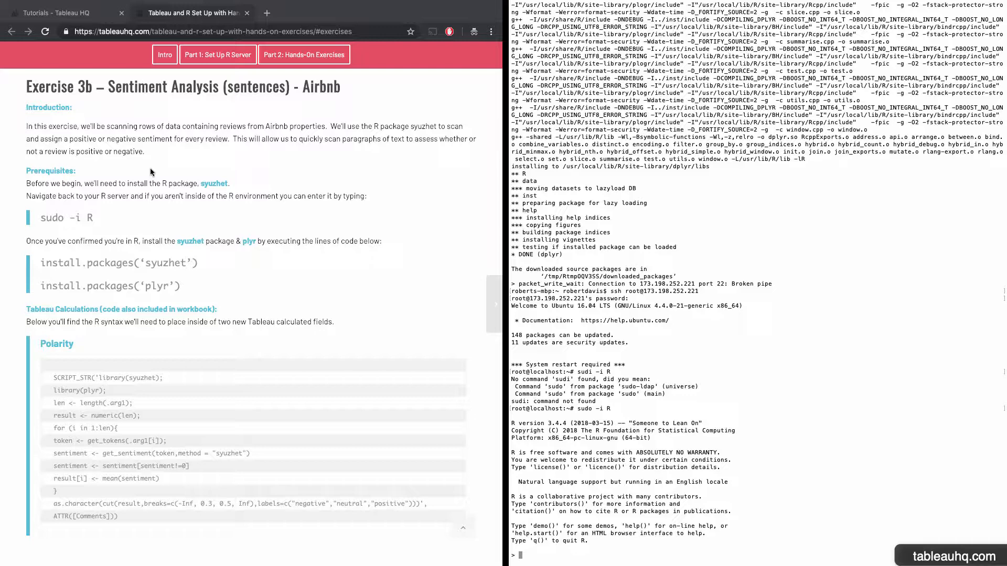
{"action": "mouse_move", "coordinate": [231, 146]}
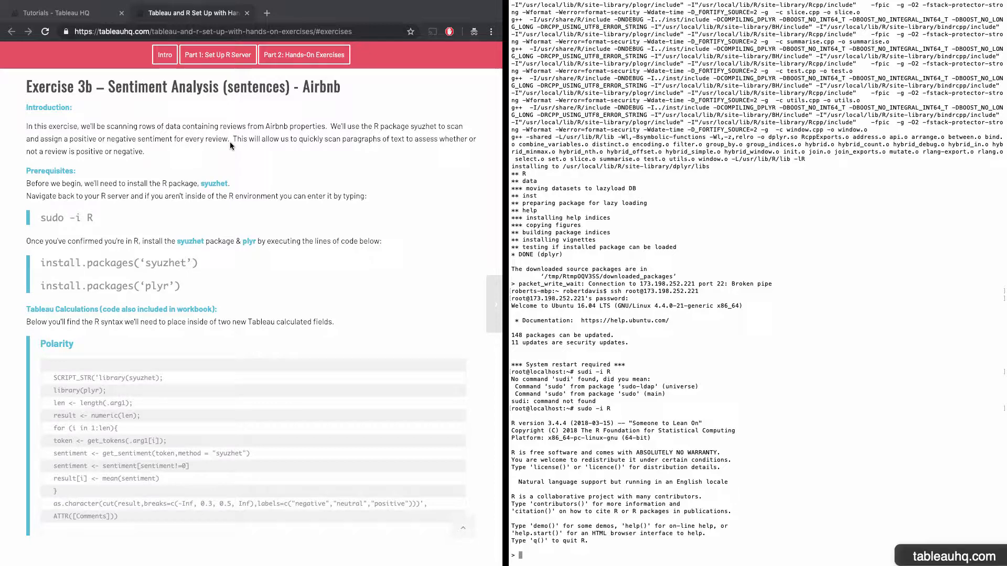
{"action": "mouse_move", "coordinate": [326, 513]}
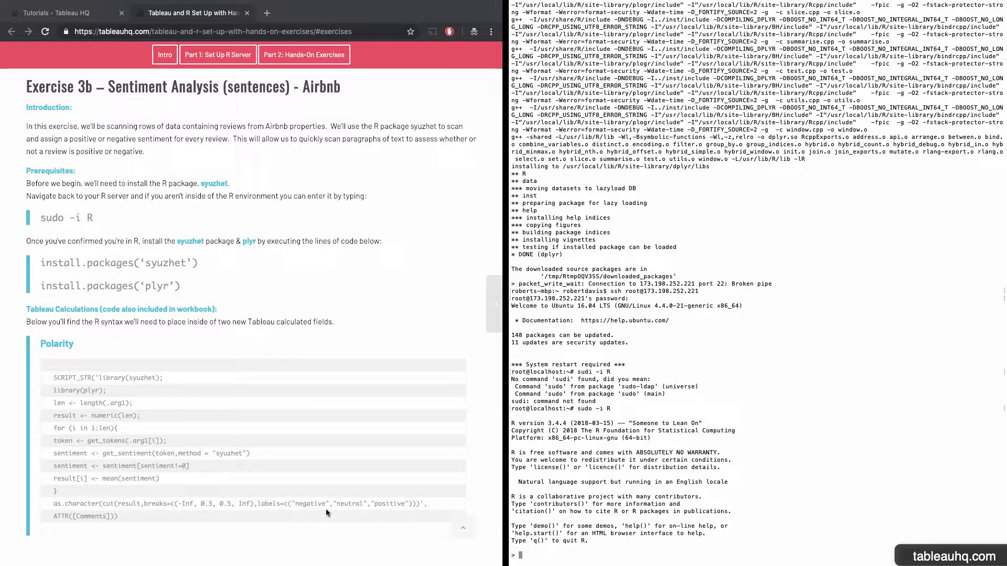
{"action": "mouse_move", "coordinate": [381, 518]}
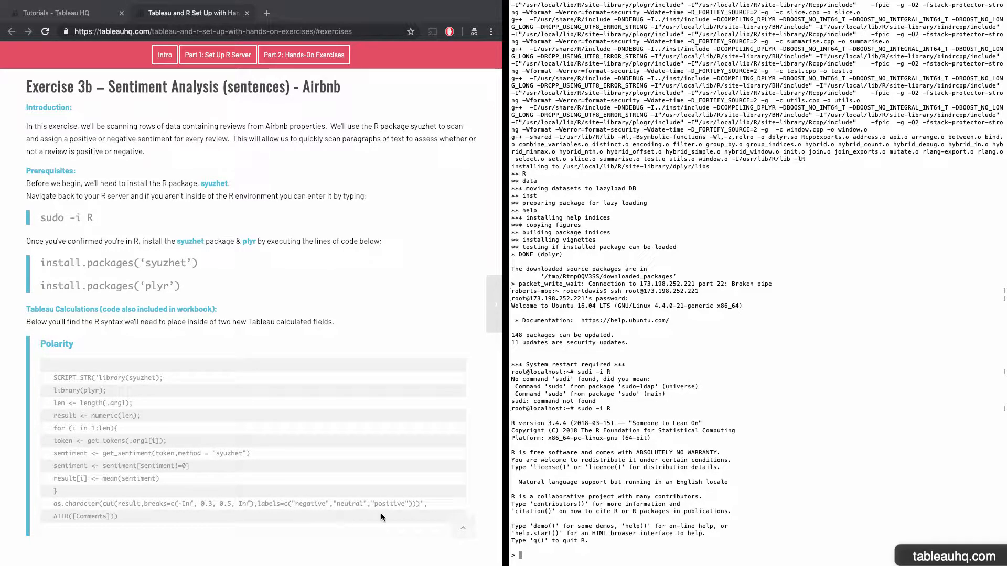
{"action": "mouse_move", "coordinate": [391, 514]}
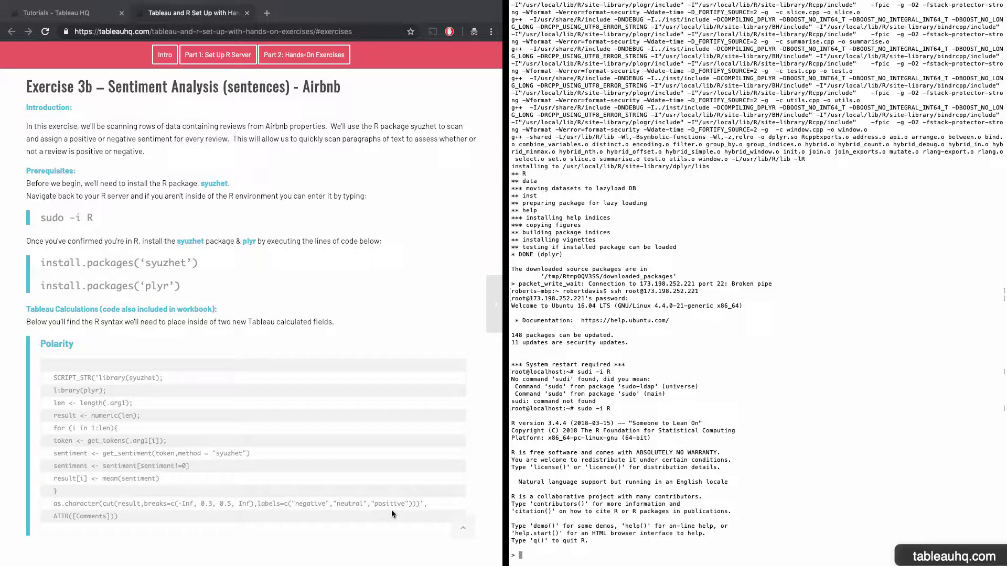
{"action": "mouse_move", "coordinate": [214, 441]}
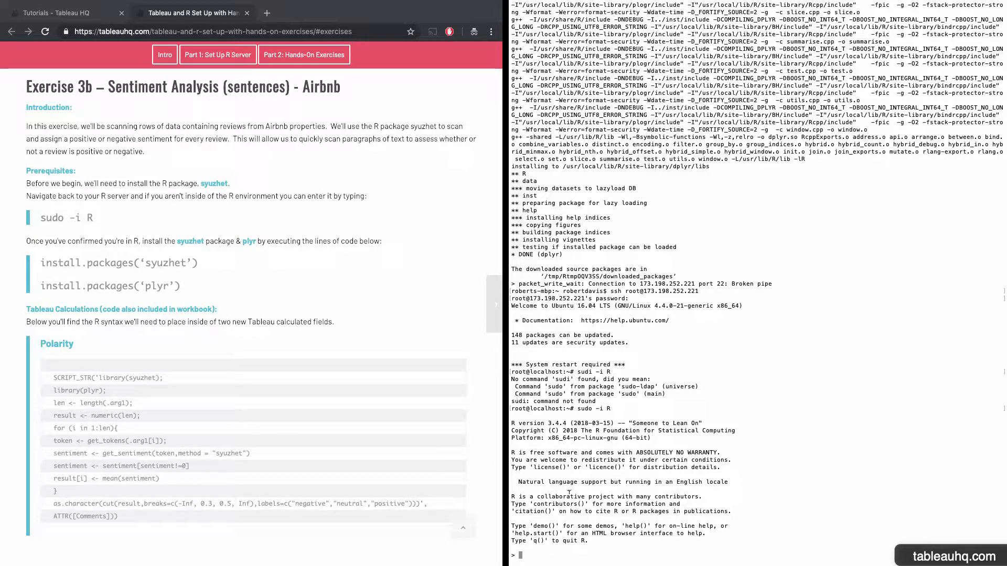
- Run install.packages('syuzhet') at the R prompt to install syuzhet and its dependencies
{"action": "type", "text": "install.p"}
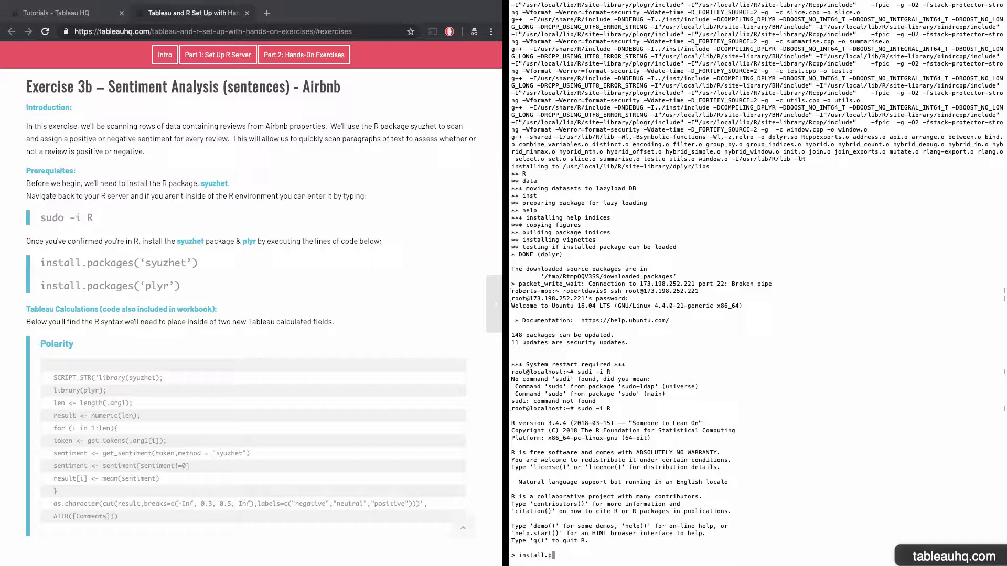
{"action": "type", "text": "ackages('"}
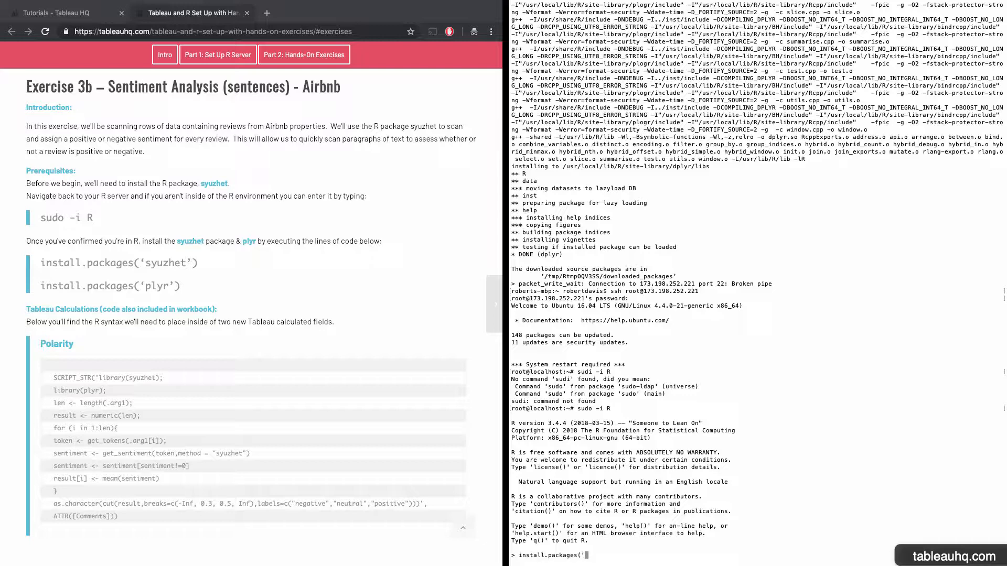
{"action": "type", "text": "syuz"}
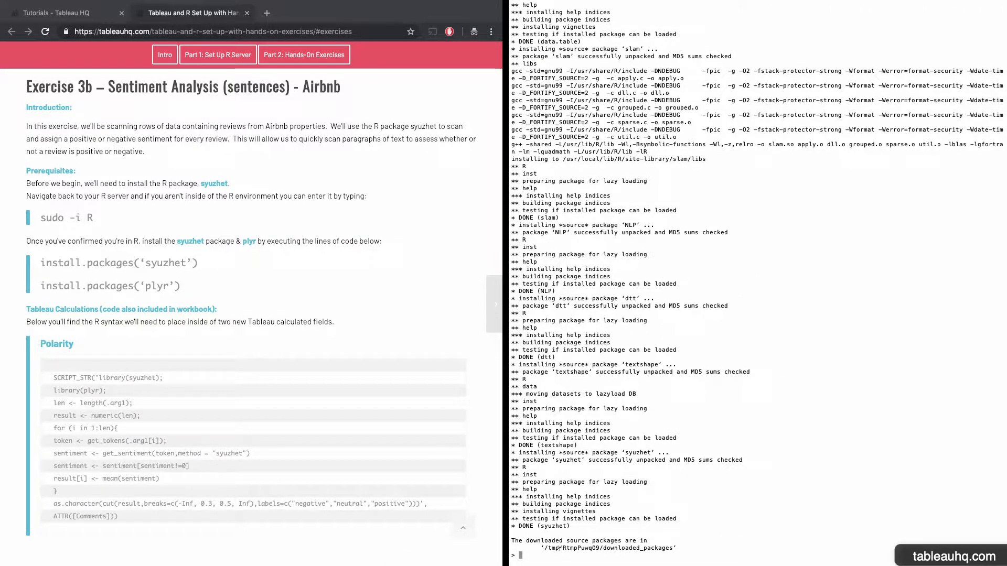
{"action": "mouse_move", "coordinate": [344, 451]}
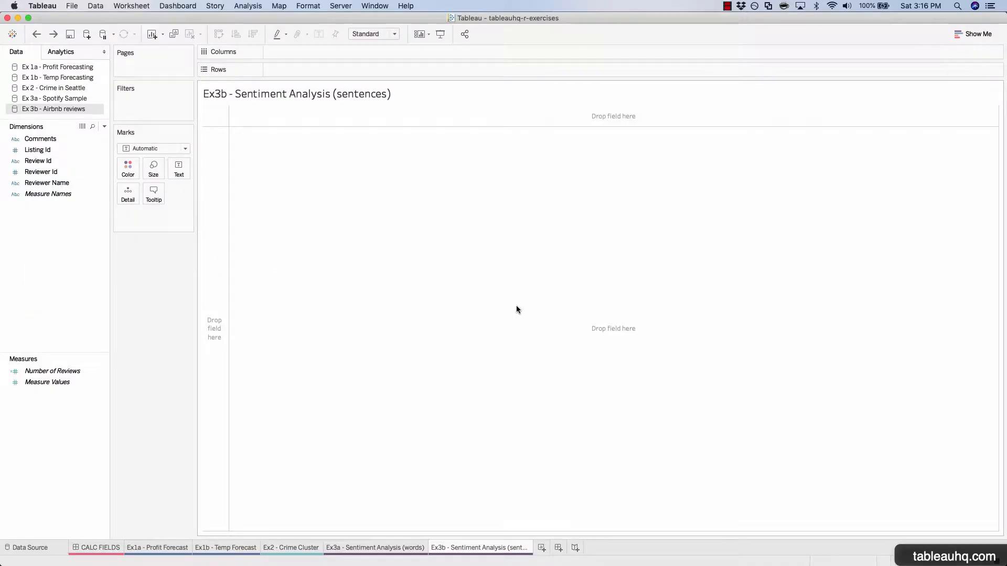
{"action": "left_click", "coordinate": [40, 171]}
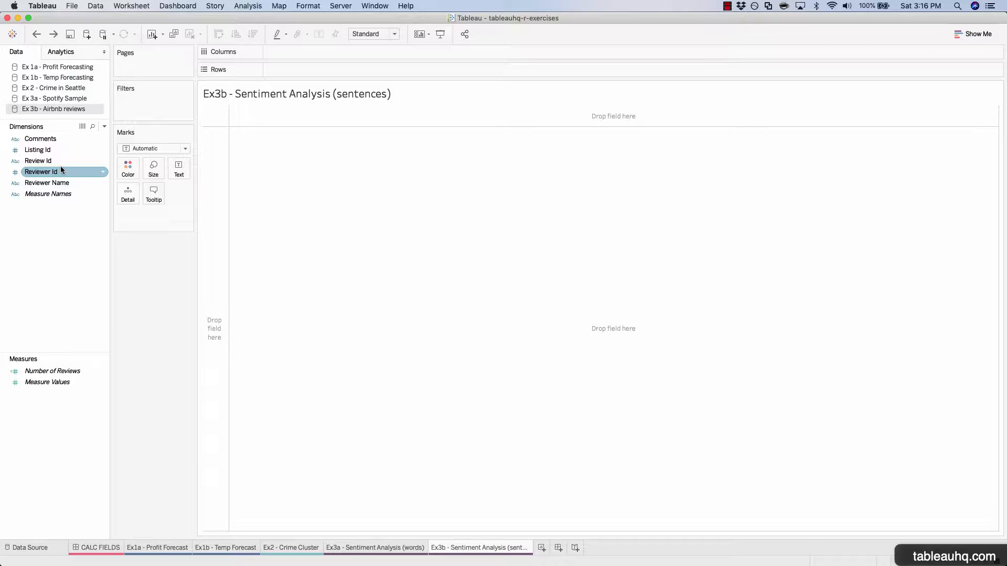
{"action": "left_click", "coordinate": [40, 138]}
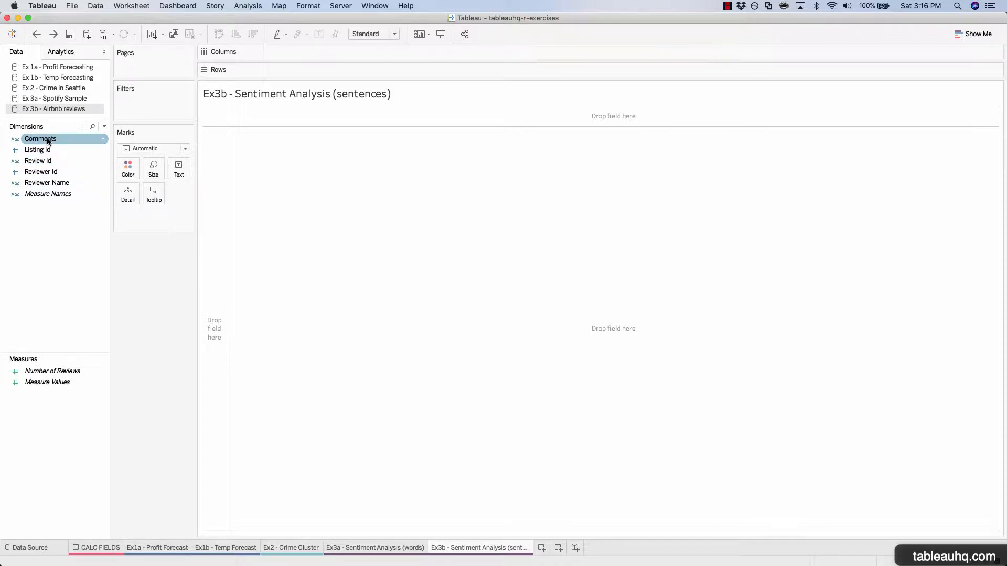
{"action": "left_click", "coordinate": [38, 160]}
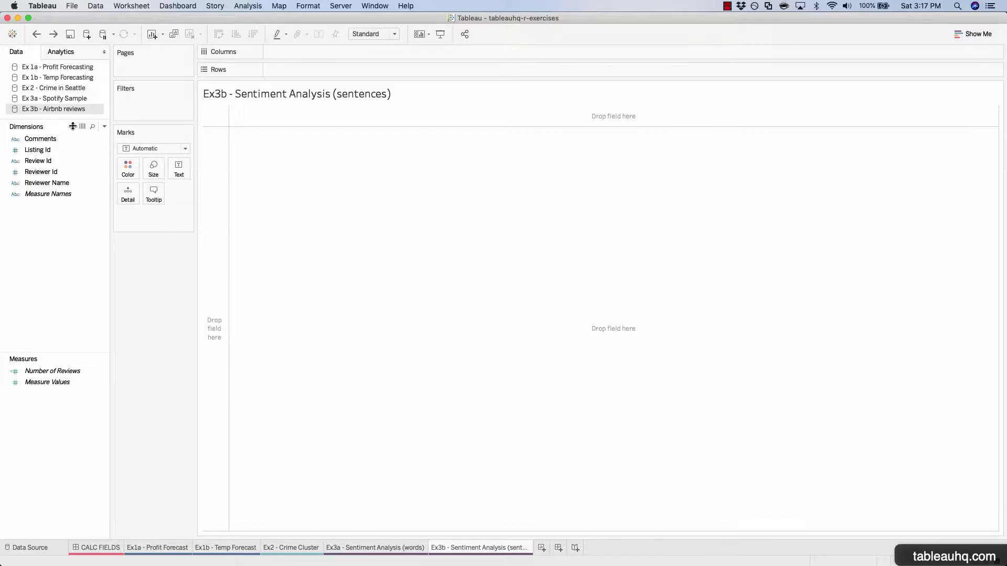
{"action": "left_click", "coordinate": [37, 150]}
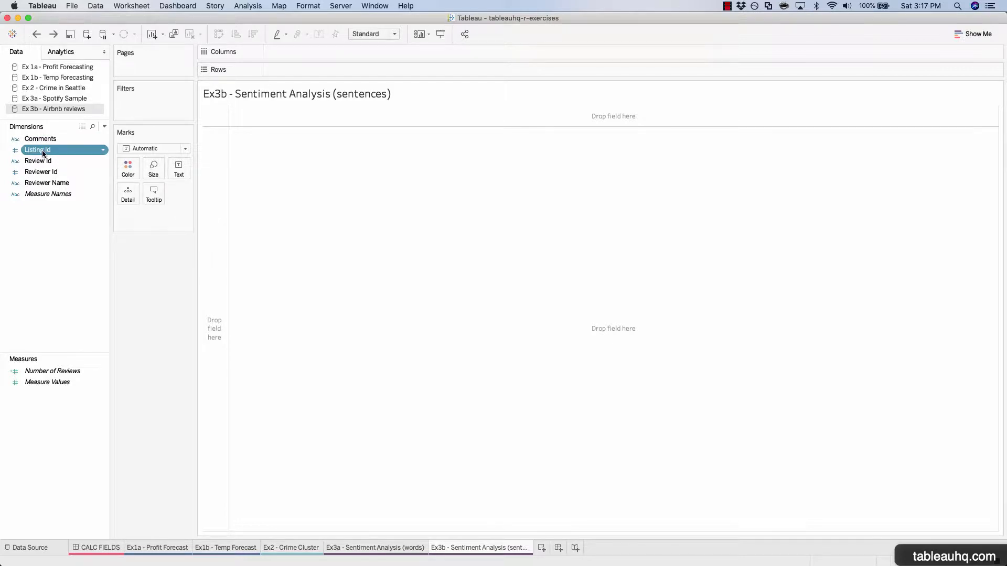
- Plot Number of Reviews per Listing Id as horizontal bars, sorted most to fewest
{"action": "left_click_drag", "start_coordinate": [37, 149], "coordinate": [283, 69]}
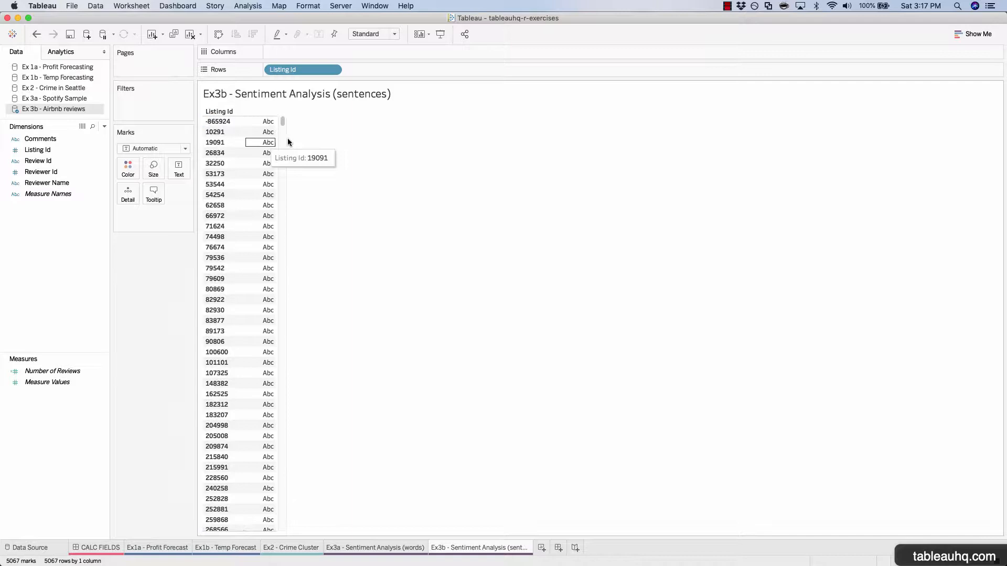
{"action": "left_click", "coordinate": [53, 371]}
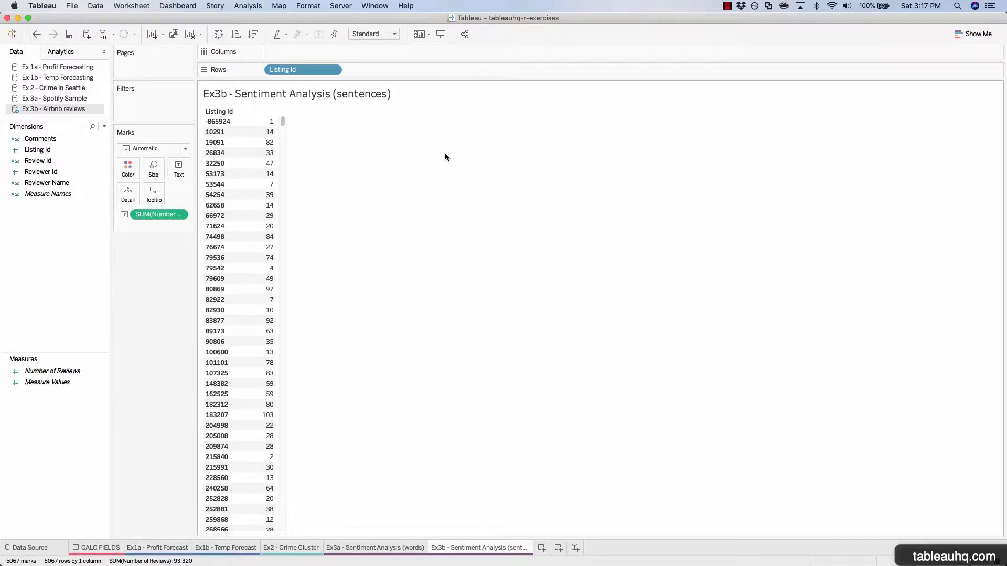
{"action": "left_click", "coordinate": [974, 34]}
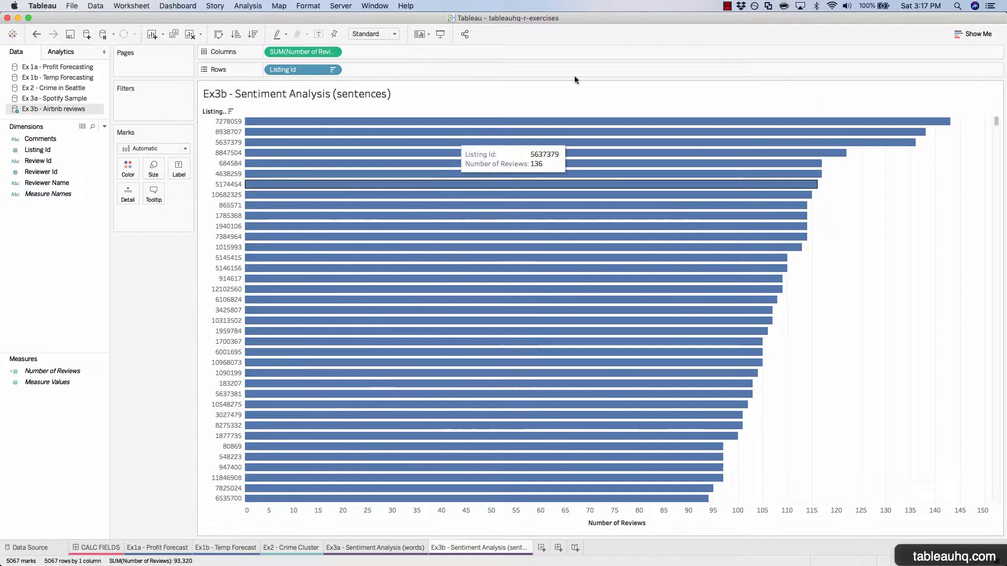
{"action": "mouse_move", "coordinate": [975, 121]}
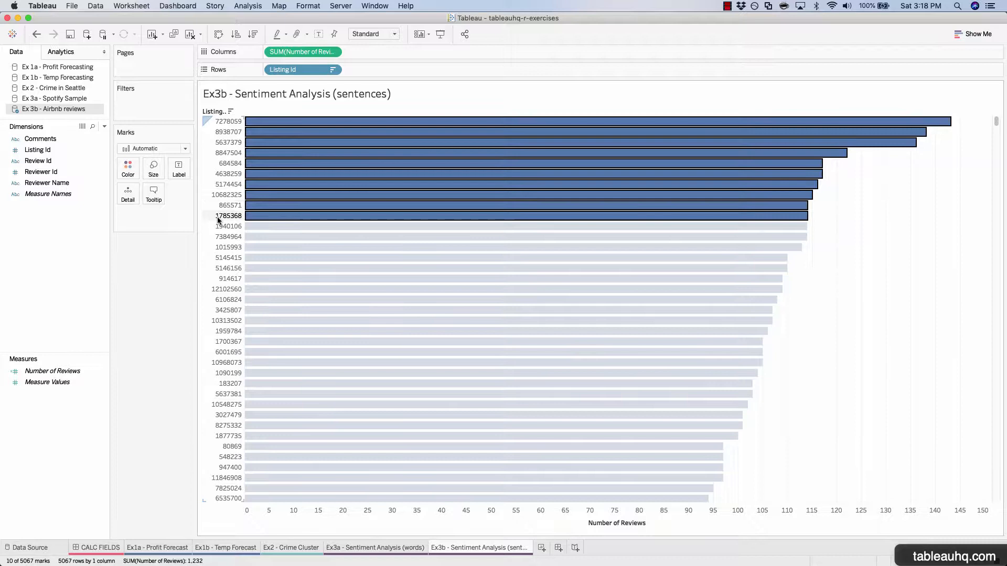
{"action": "mouse_move", "coordinate": [257, 216]}
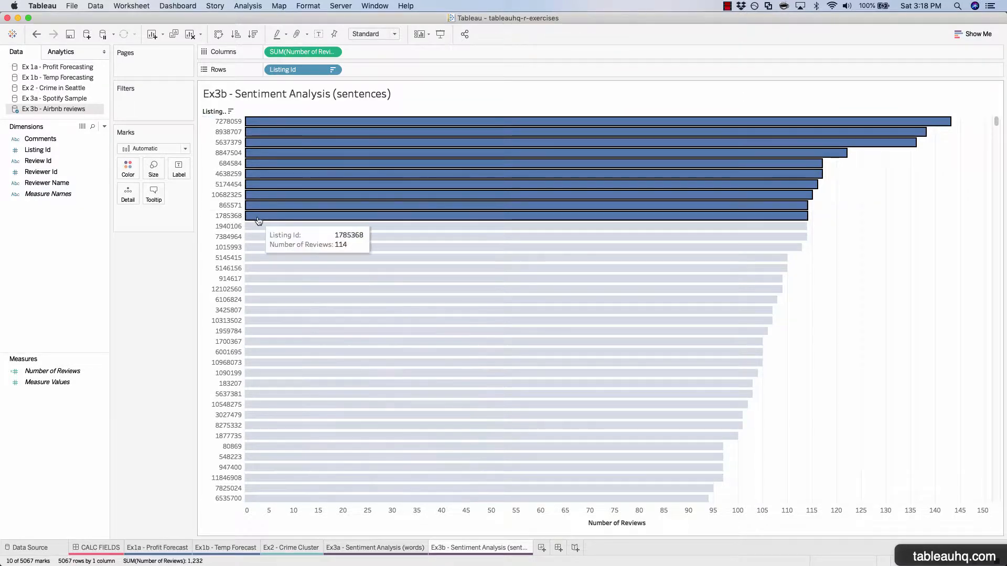
- Keep only the ten most-reviewed listings, each with 114 or more reviews
{"action": "left_click", "coordinate": [250, 220]}
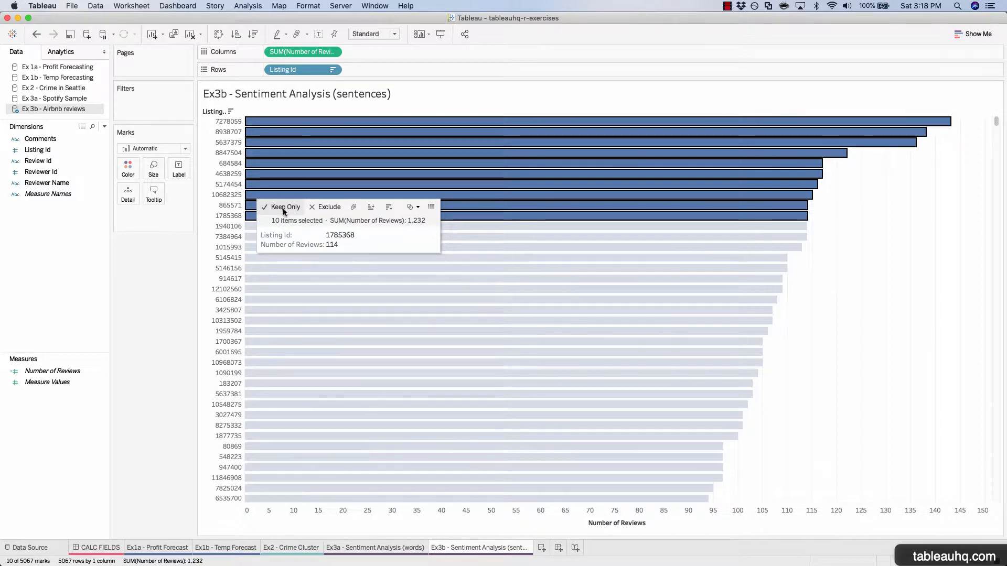
{"action": "left_click", "coordinate": [284, 207]}
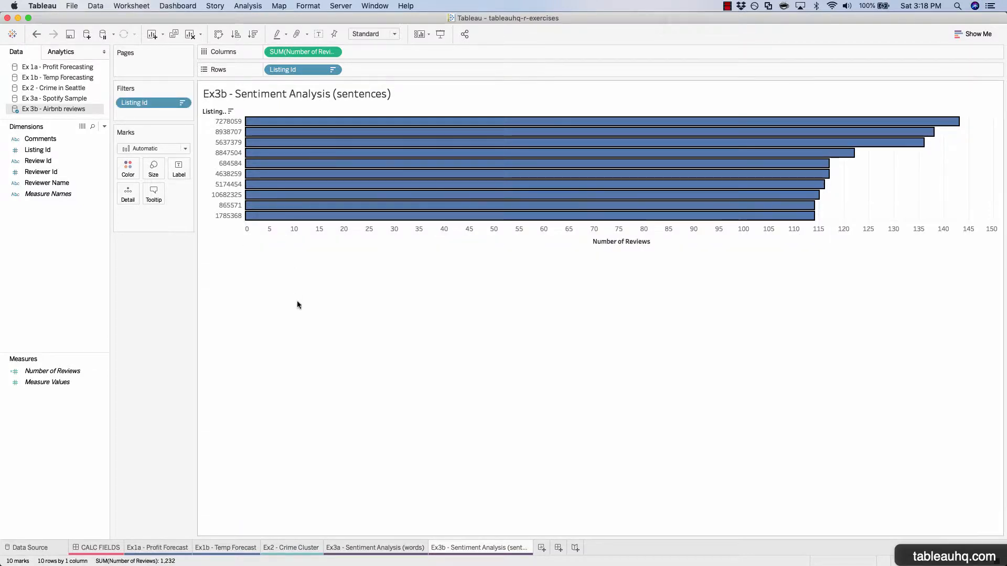
{"action": "mouse_move", "coordinate": [292, 132]}
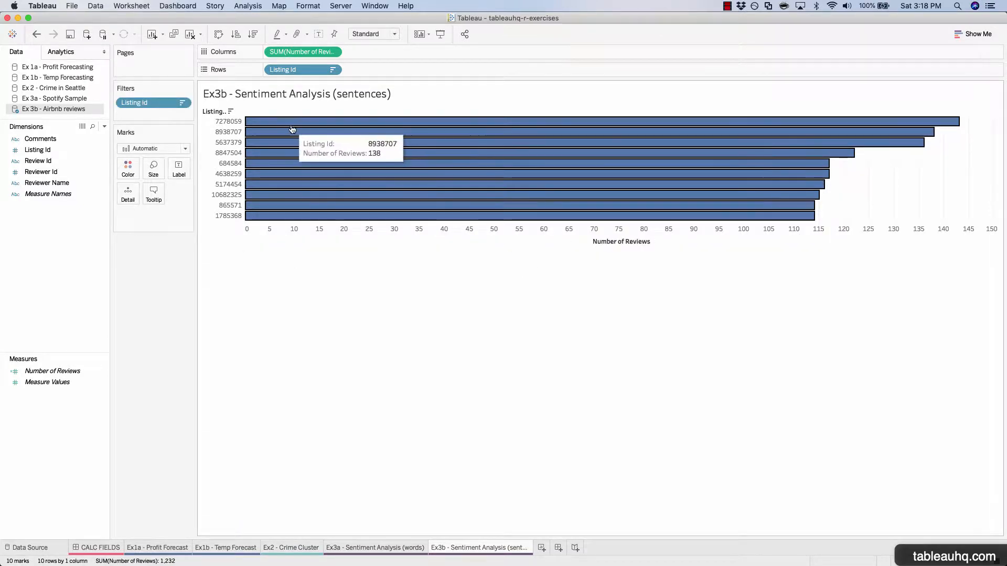
{"action": "mouse_move", "coordinate": [294, 260]}
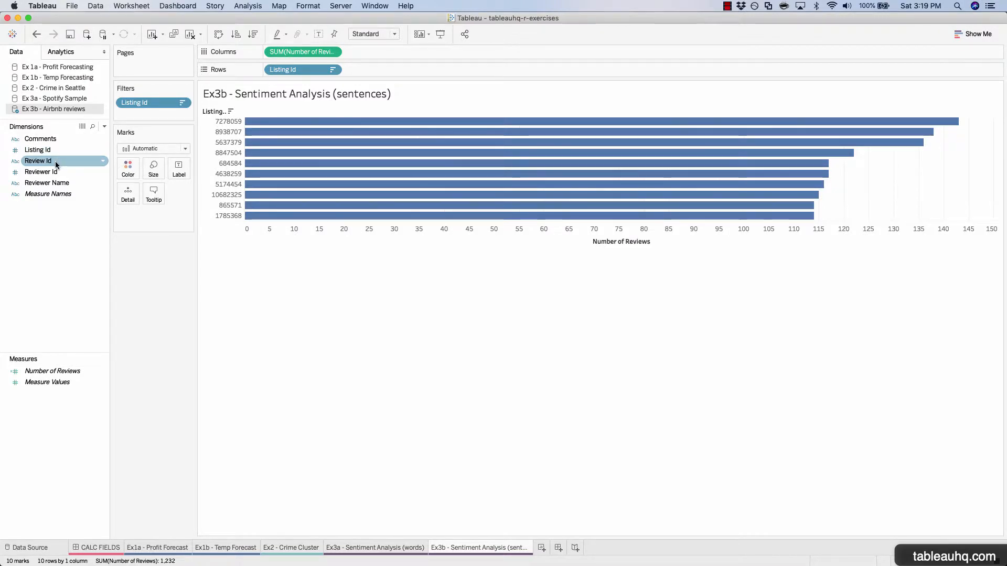
- Split bars by Review Id and copy the Exercise 3b Polarity script from CALC FIELDS
{"action": "left_click_drag", "start_coordinate": [38, 161], "coordinate": [128, 193]}
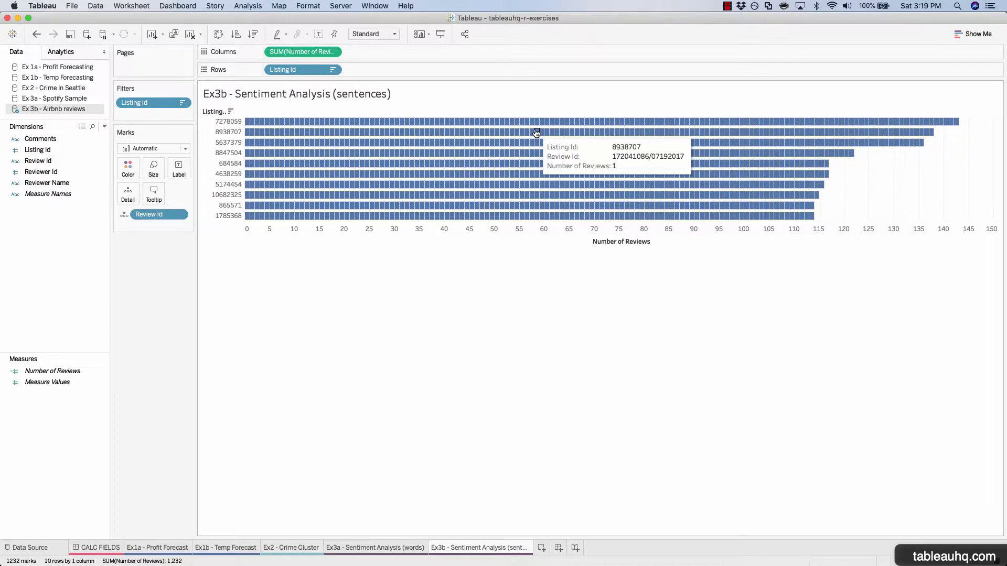
{"action": "mouse_move", "coordinate": [521, 132]}
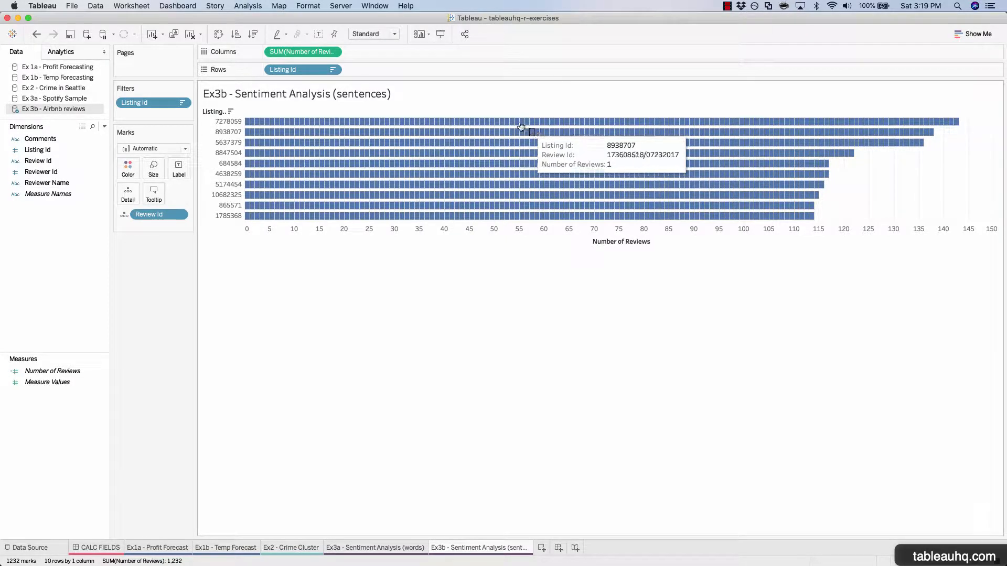
{"action": "mouse_move", "coordinate": [695, 114]}
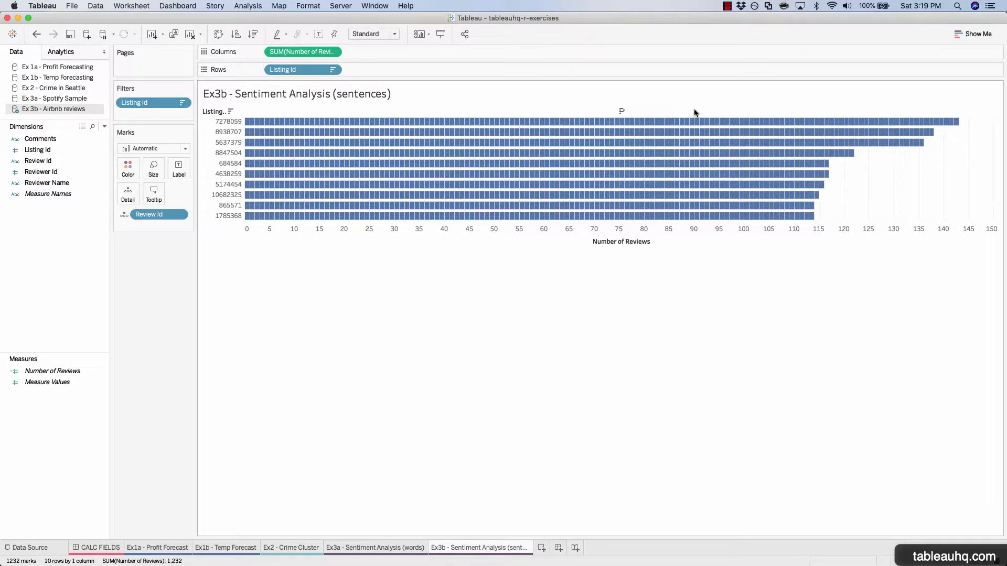
{"action": "mouse_move", "coordinate": [527, 163]}
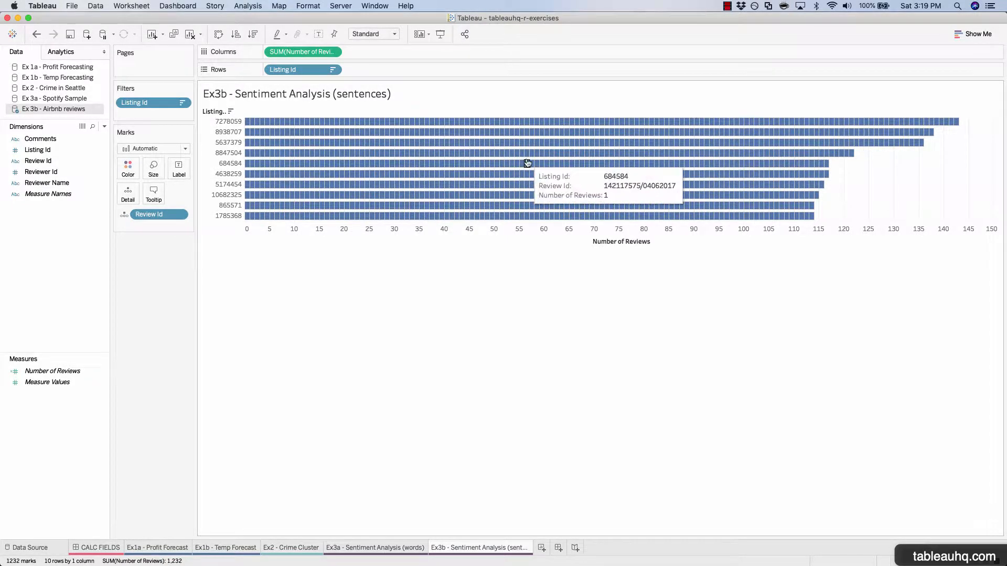
{"action": "left_click", "coordinate": [37, 161]}
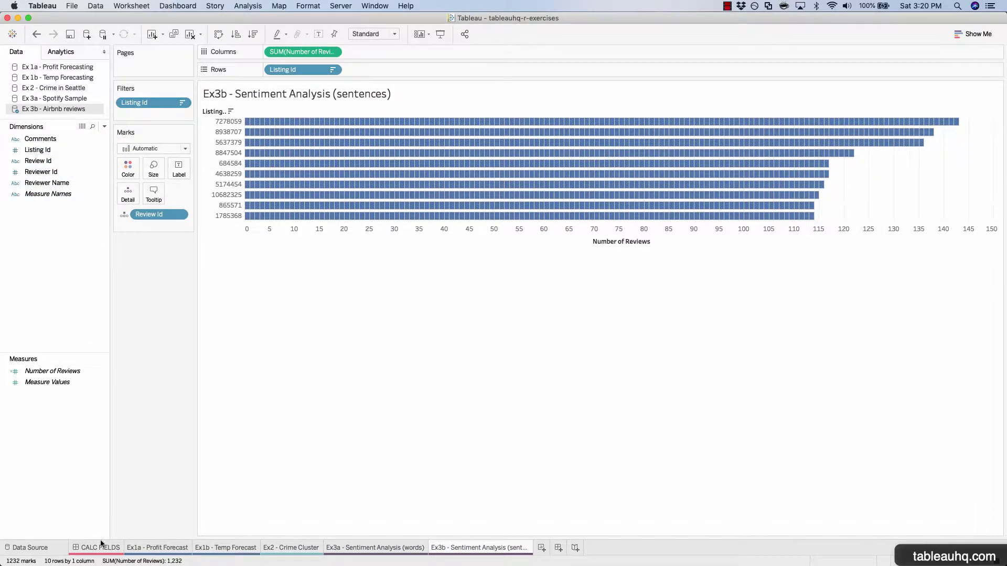
{"action": "left_click", "coordinate": [100, 547]}
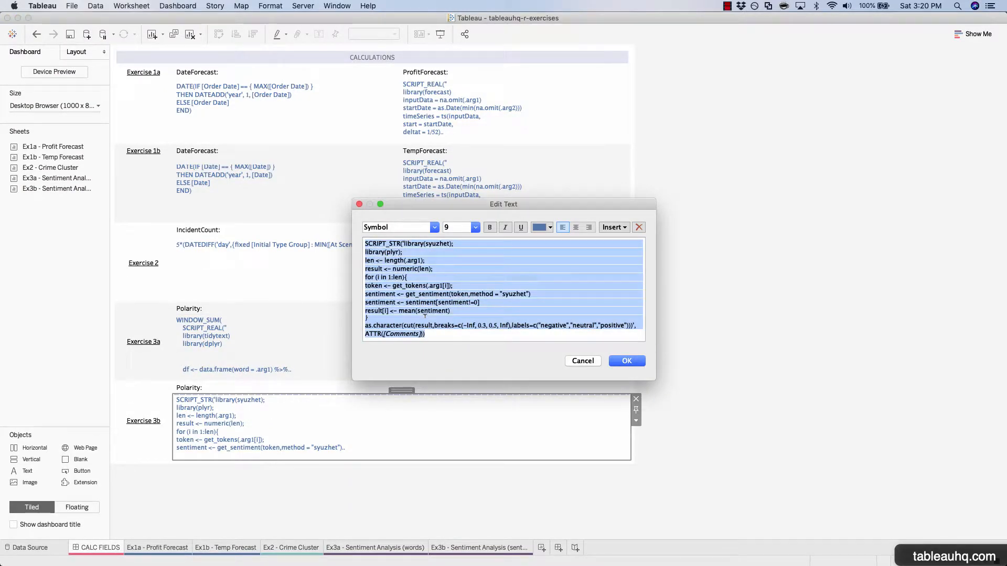
{"action": "left_click", "coordinate": [249, 6]}
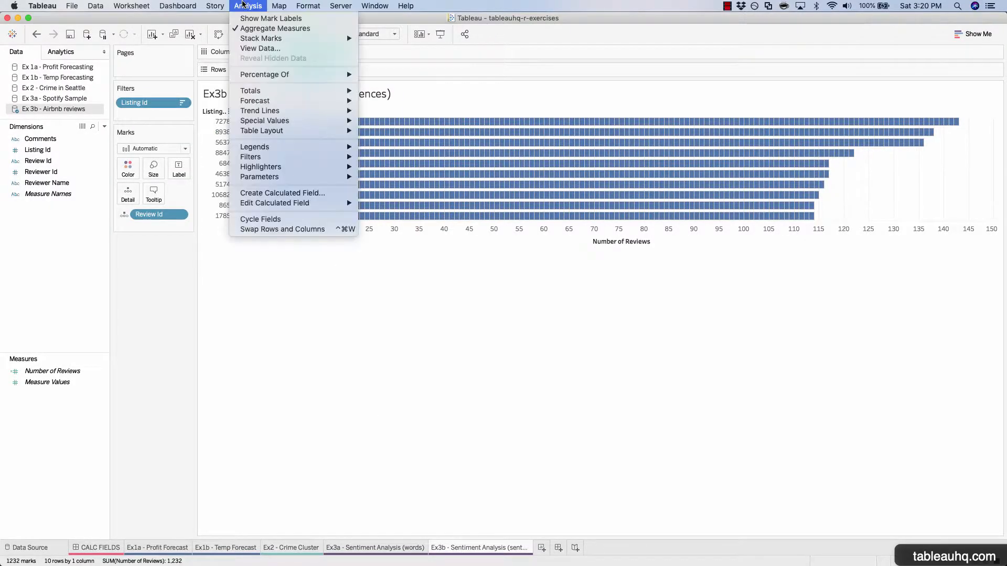
- Create a calculated field named Polarity holding the syuzhet SCRIPT_STR sentiment script
{"action": "left_click", "coordinate": [282, 193]}
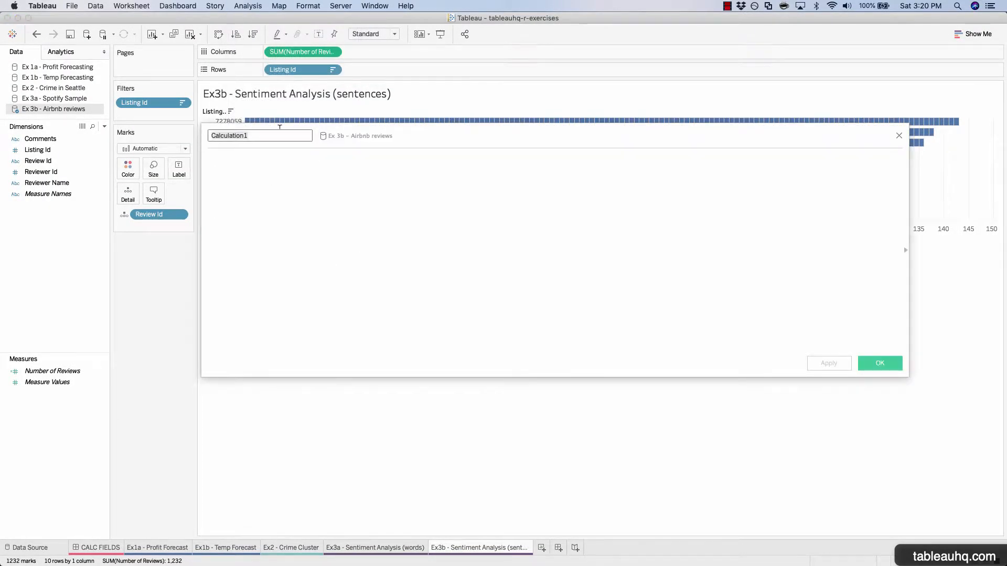
{"action": "type", "text": "Polarity"}
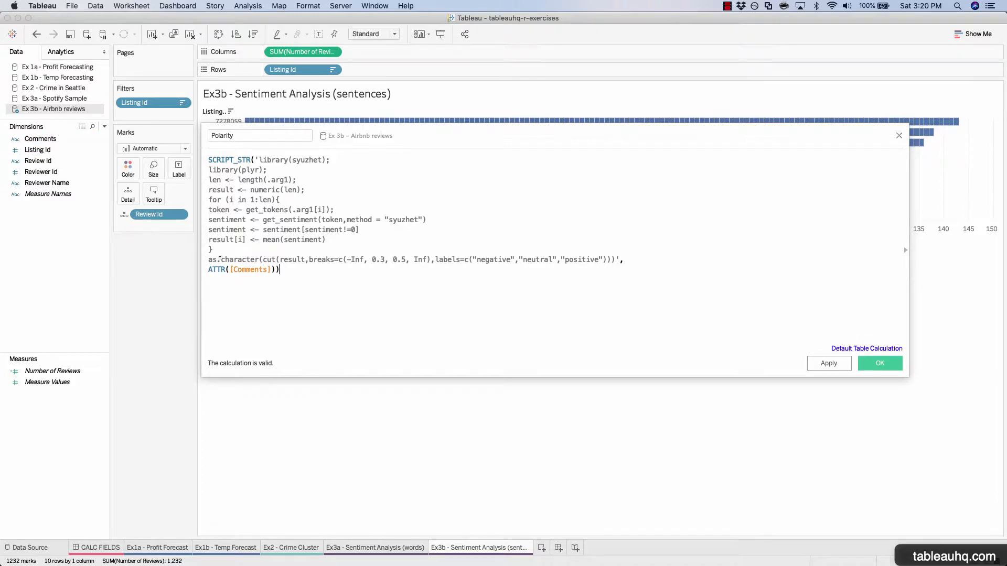
{"action": "left_click", "coordinate": [879, 363]}
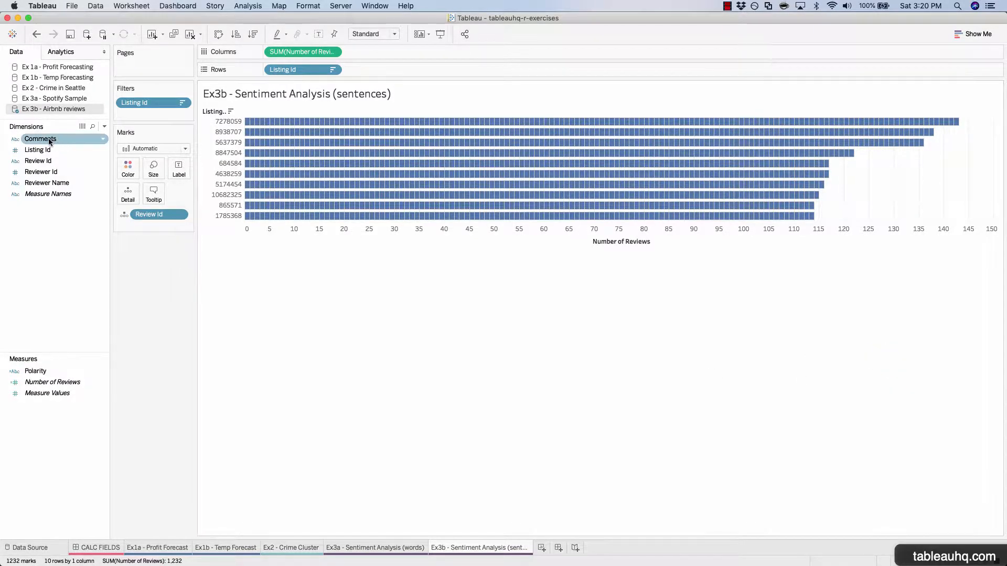
- Add the Comments dimension to the Detail card so each review segment shows its text
{"action": "left_click", "coordinate": [40, 139]}
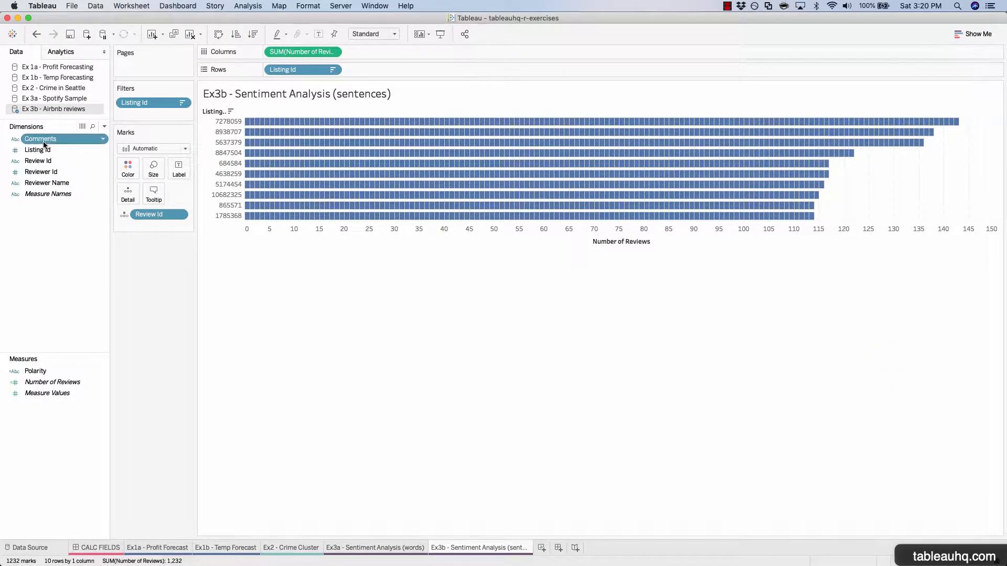
{"action": "left_click_drag", "start_coordinate": [39, 139], "coordinate": [128, 194]}
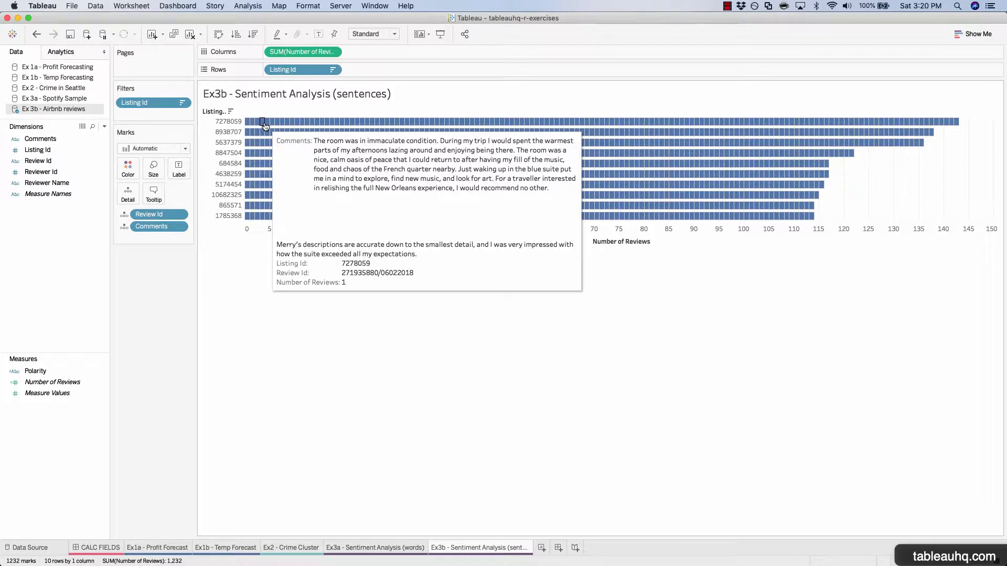
{"action": "mouse_move", "coordinate": [96, 358]}
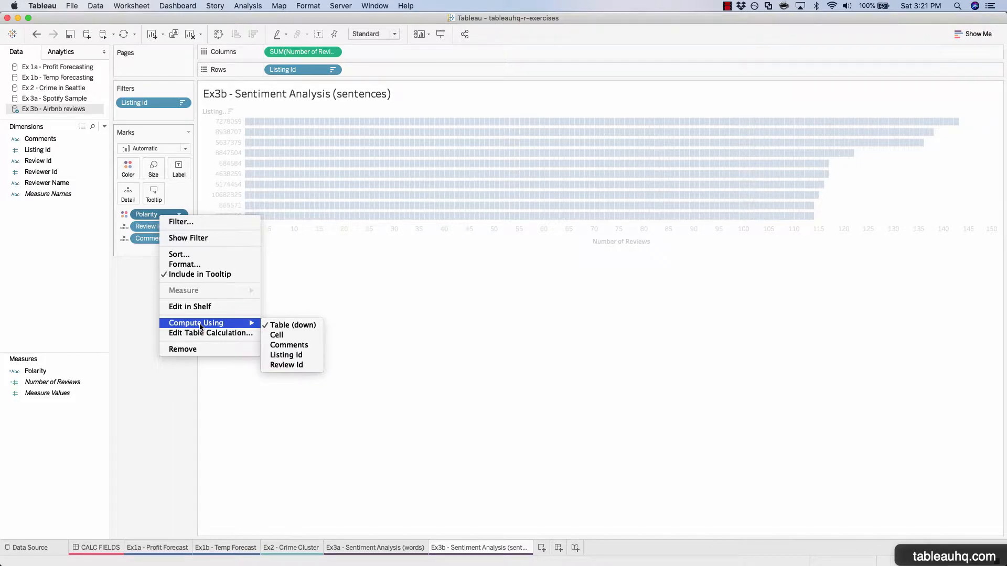
{"action": "mouse_move", "coordinate": [288, 346]}
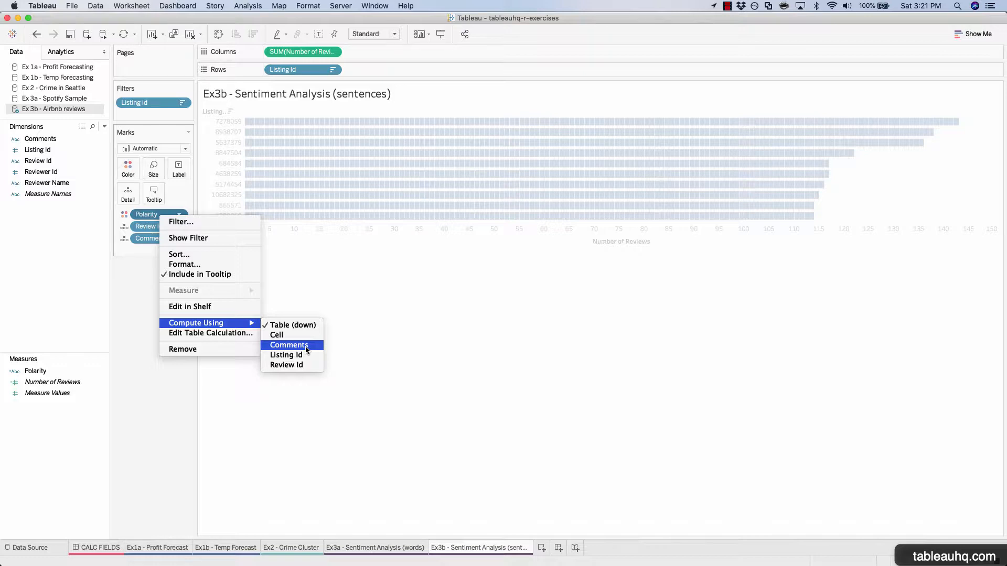
{"action": "mouse_move", "coordinate": [286, 355]}
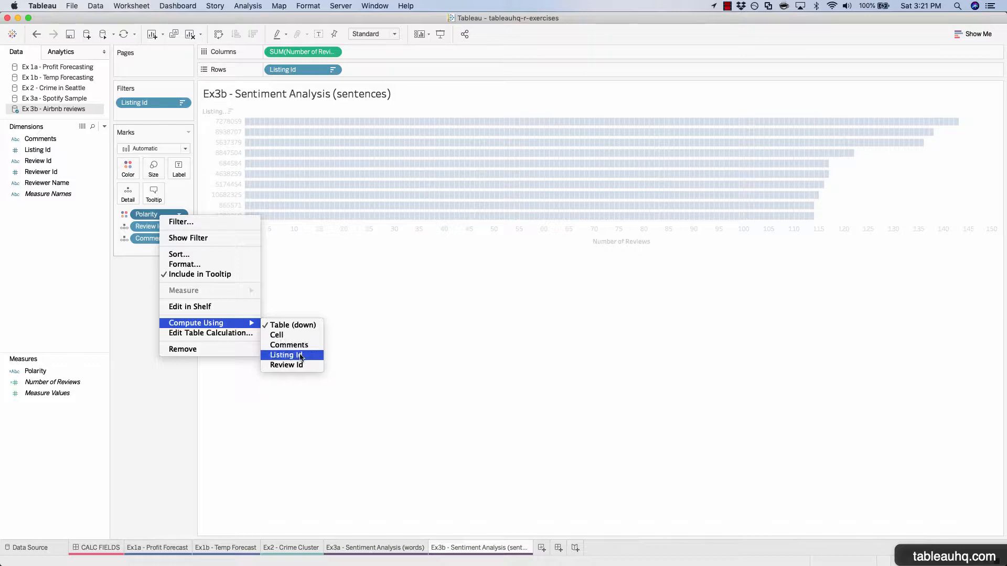
{"action": "mouse_move", "coordinate": [286, 365]}
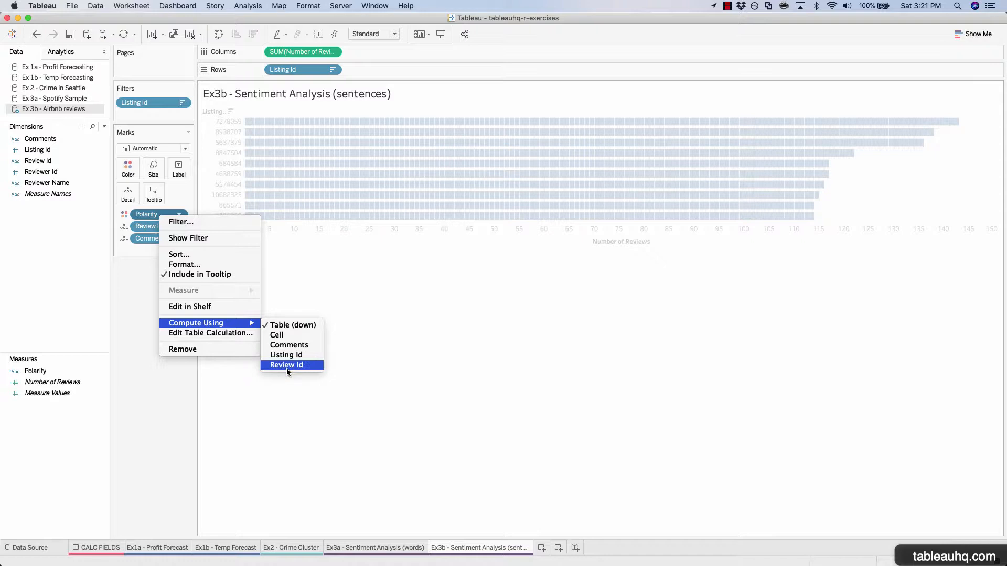
{"action": "mouse_move", "coordinate": [289, 345]}
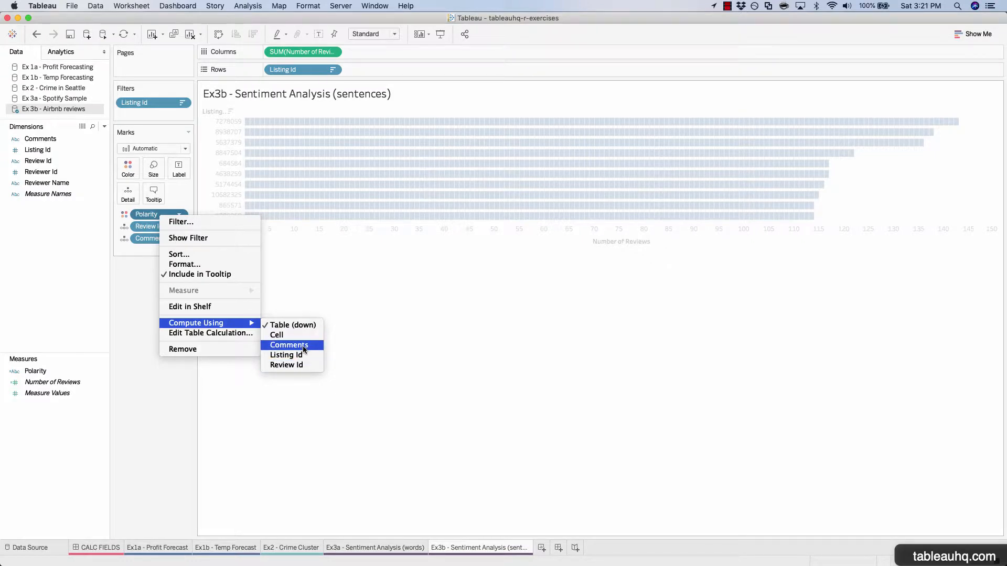
- Colour the bars by Polarity, with the calculation computed using Comments
{"action": "left_click", "coordinate": [289, 345]}
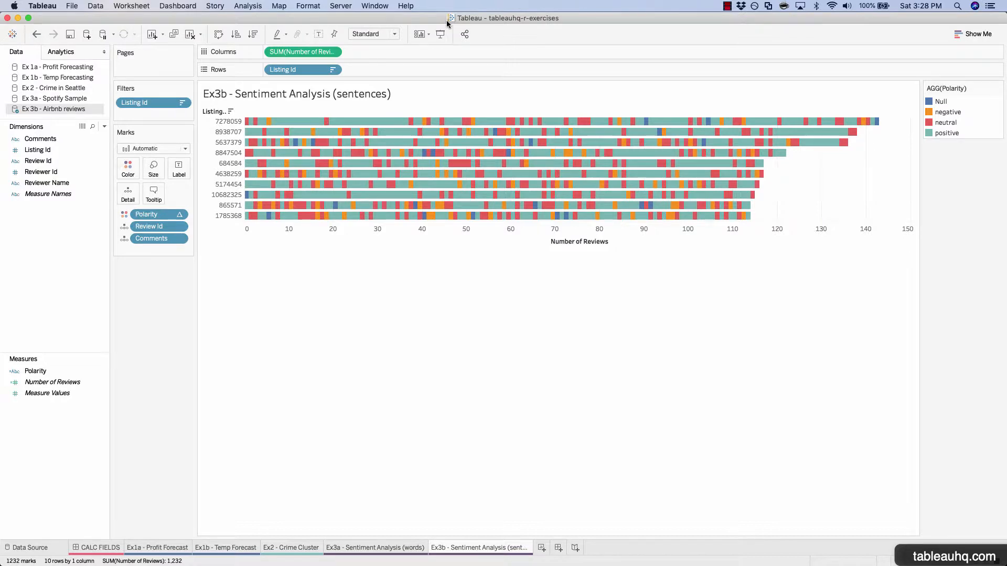
{"action": "mouse_move", "coordinate": [658, 123]}
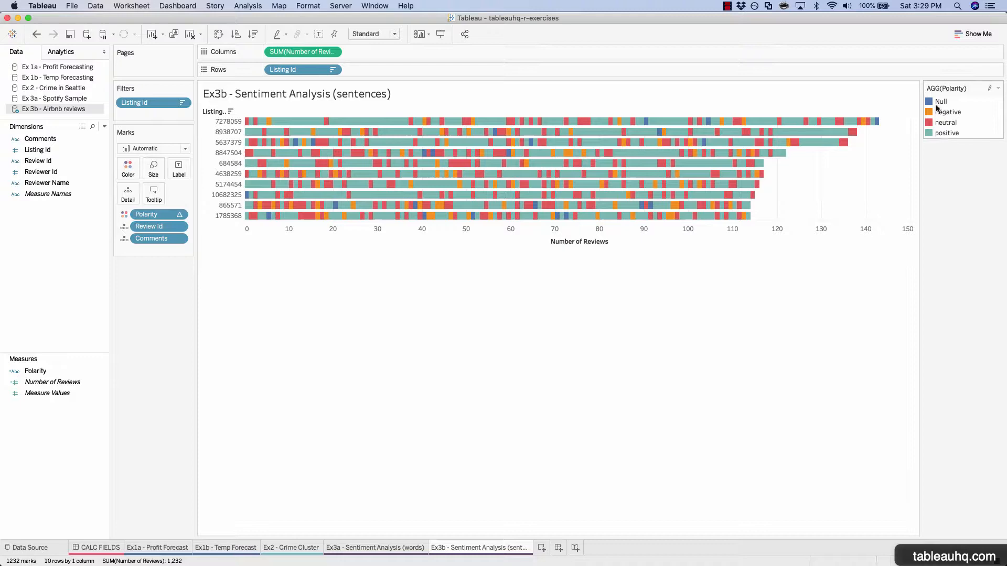
{"action": "mouse_move", "coordinate": [543, 184]}
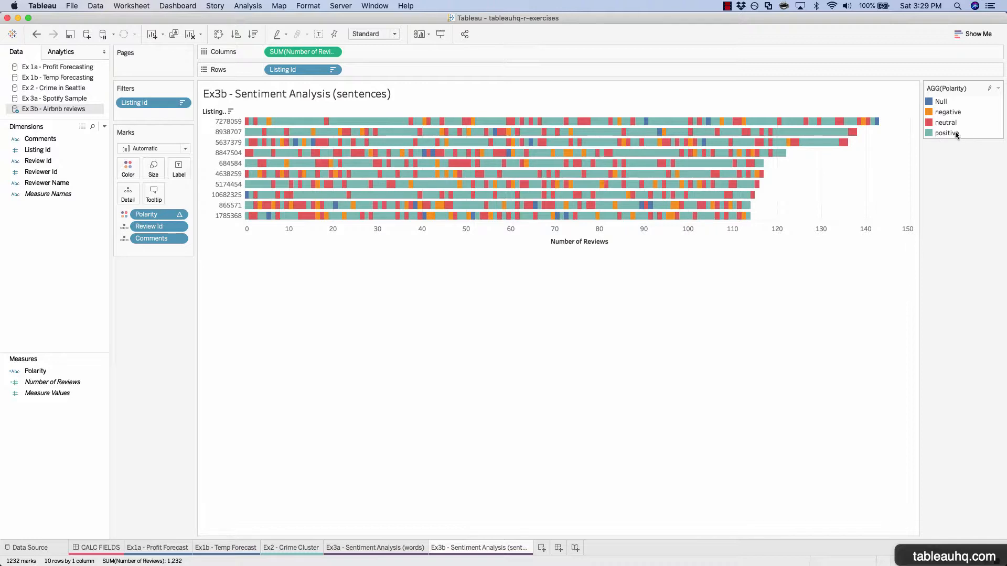
{"action": "right_click", "coordinate": [948, 133]}
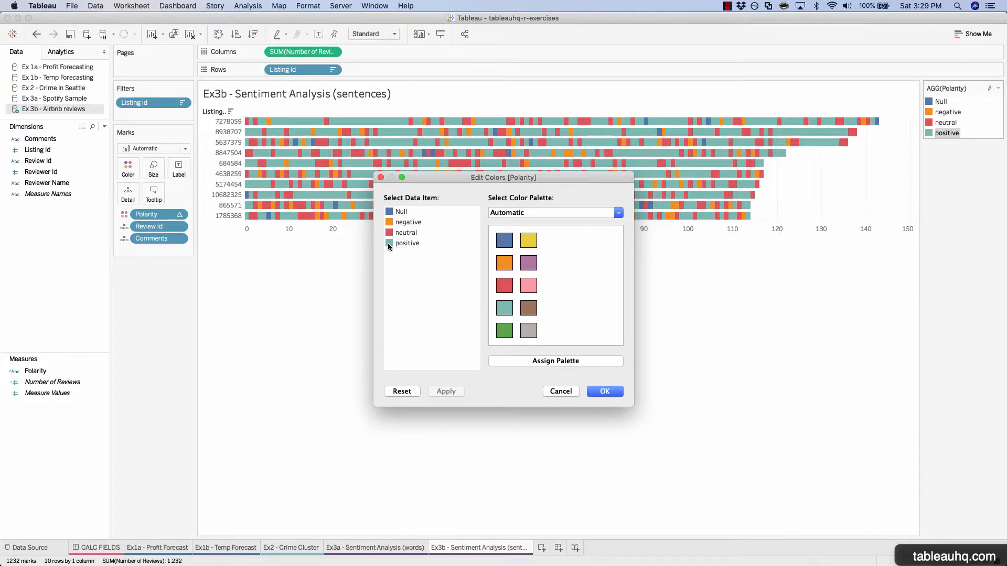
- Assign polarity colours: positive green, neutral gray, negative red, Null blue
{"action": "left_click", "coordinate": [504, 330]}
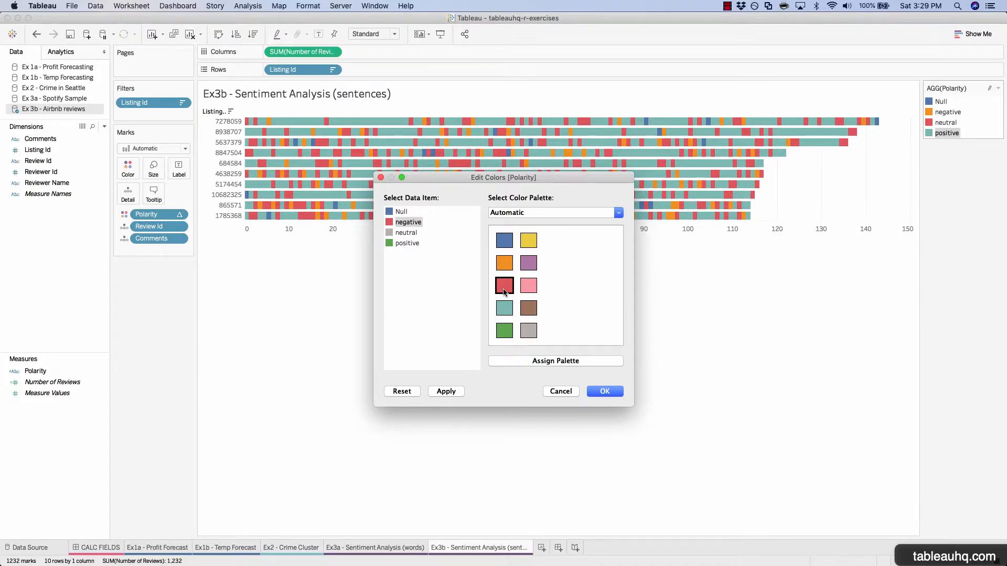
{"action": "left_click", "coordinate": [400, 212]}
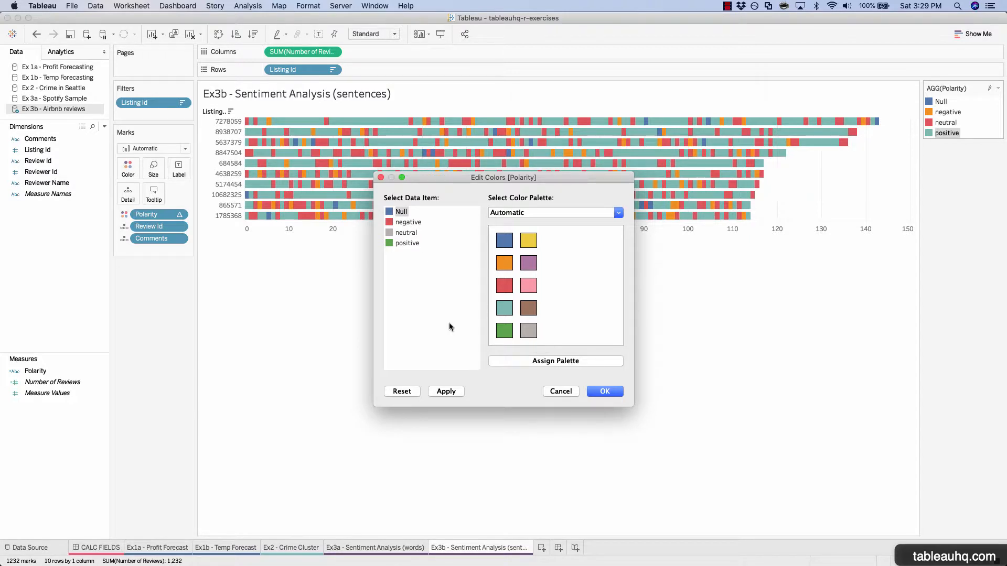
{"action": "left_click", "coordinate": [445, 391]}
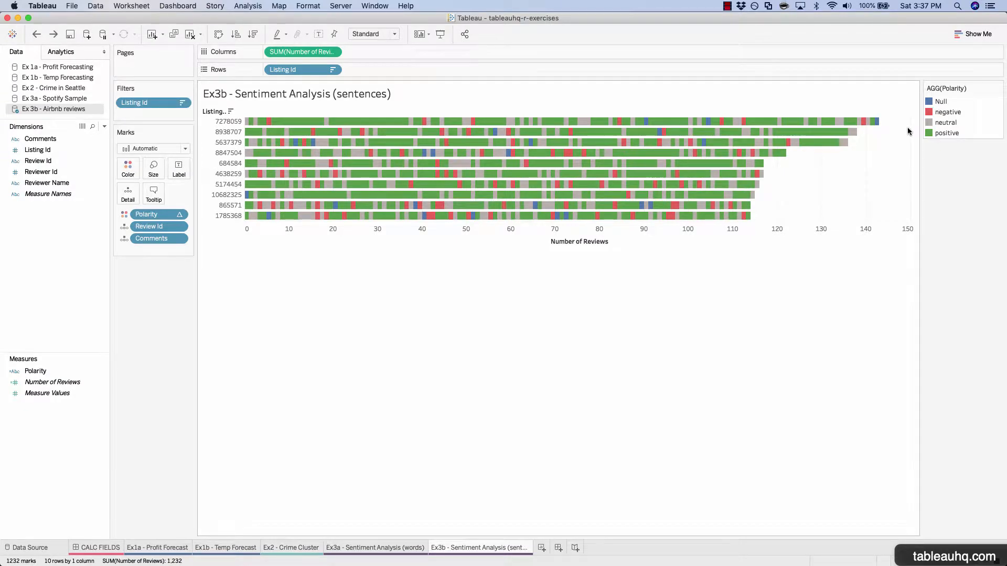
{"action": "left_click", "coordinate": [998, 88]}
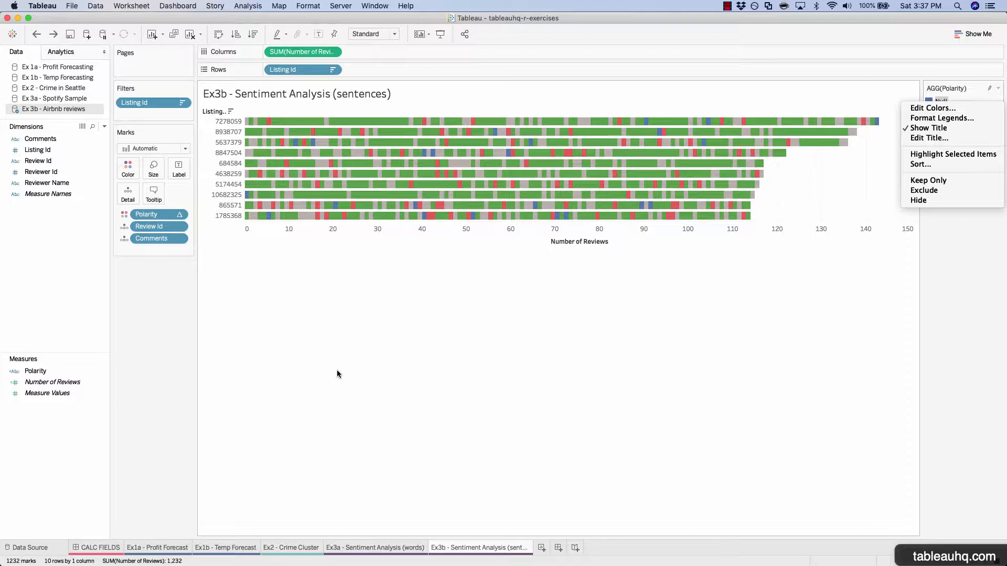
{"action": "mouse_move", "coordinate": [827, 385]}
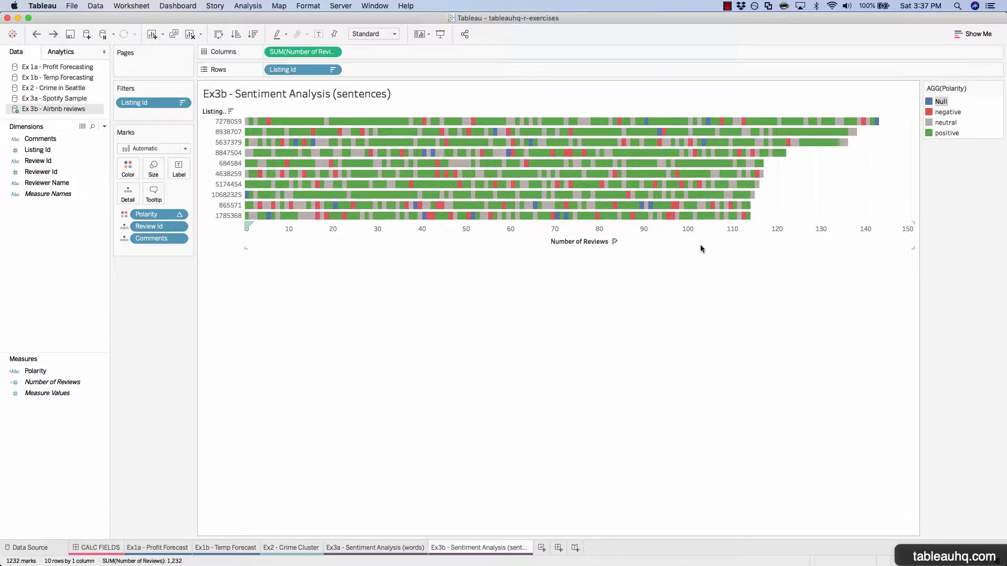
{"action": "mouse_move", "coordinate": [570, 290]}
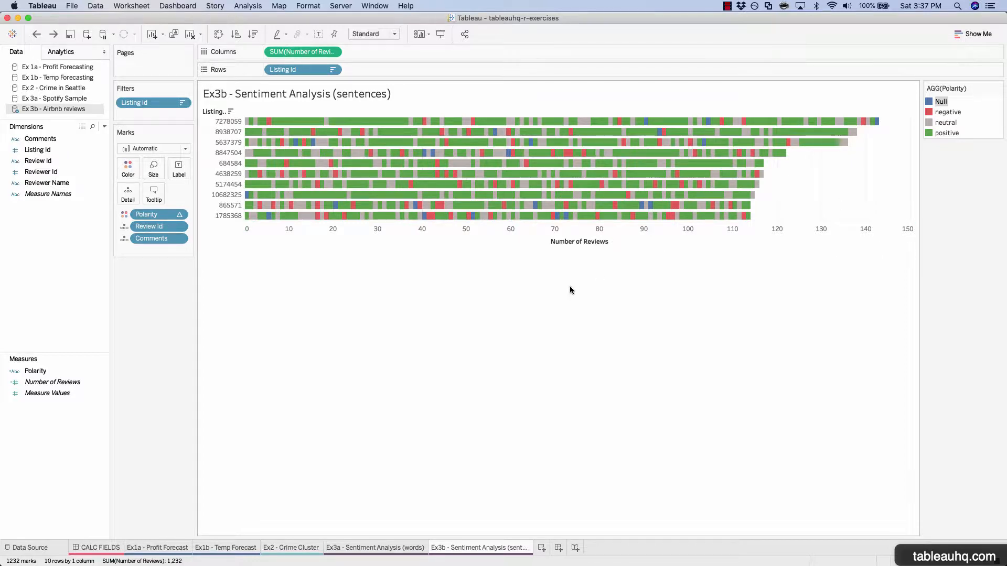
{"action": "mouse_move", "coordinate": [772, 389]}
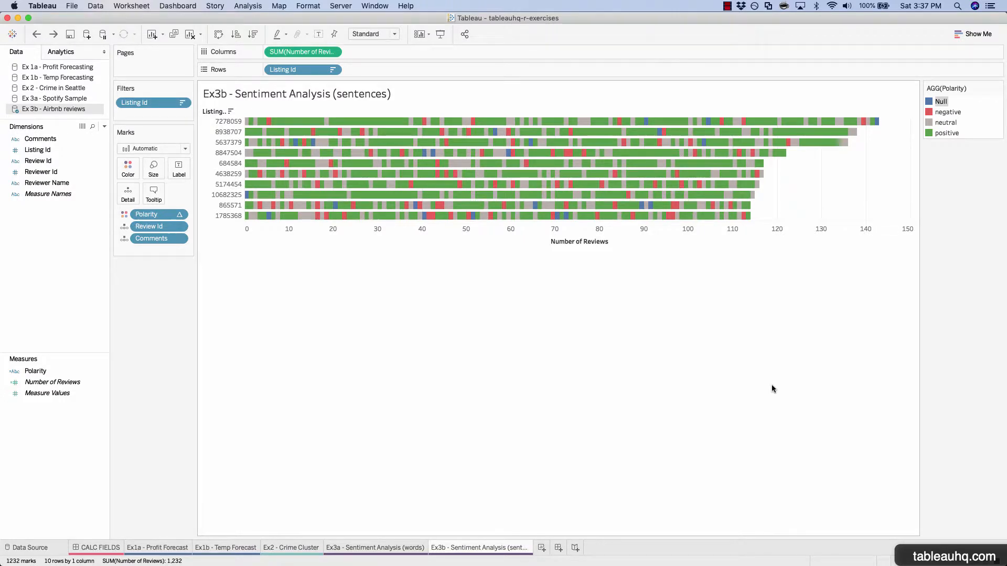
{"action": "mouse_move", "coordinate": [368, 121]}
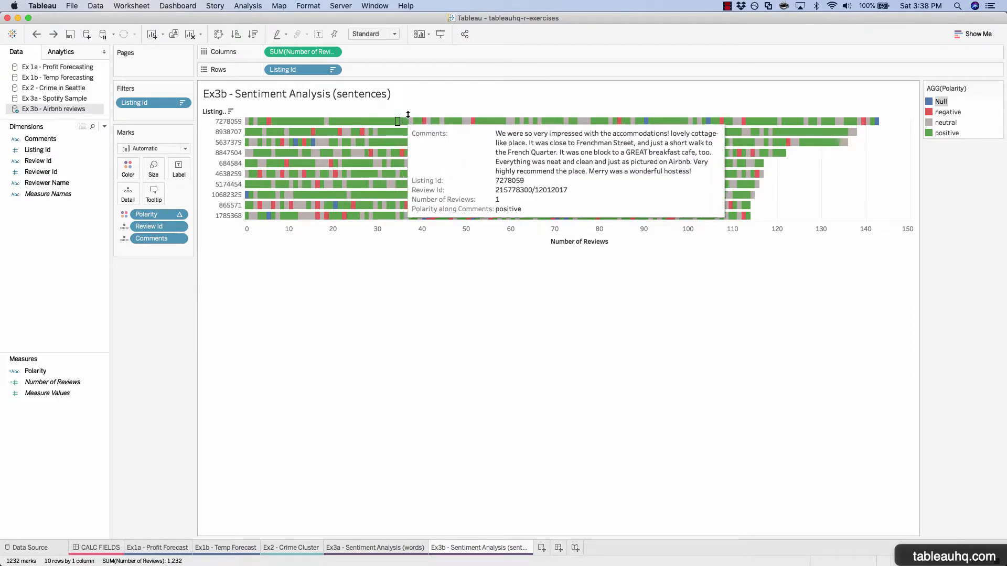
{"action": "mouse_move", "coordinate": [256, 416]}
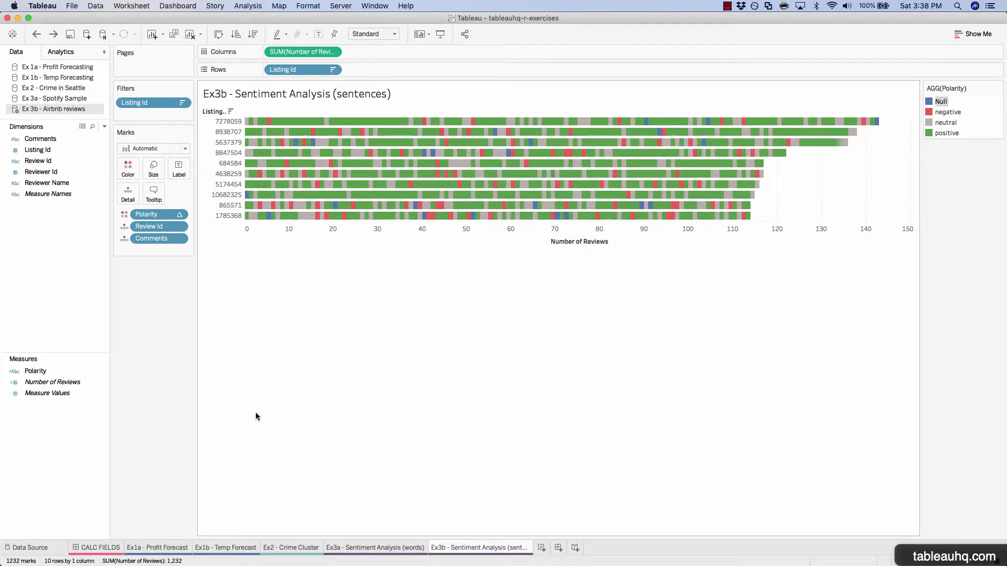
- Remove the Review Id pill from the Marks card
{"action": "left_click", "coordinate": [149, 226]}
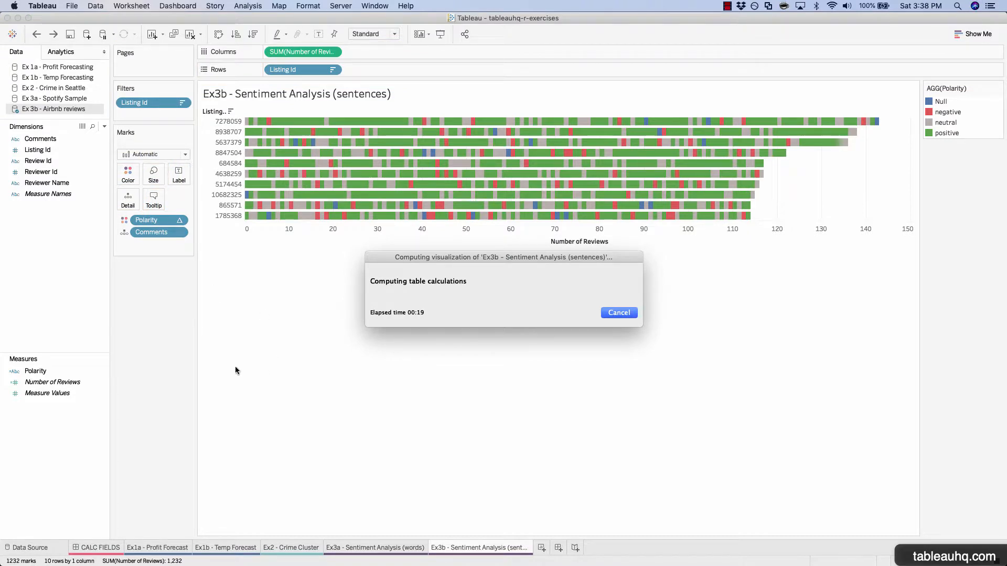
{"action": "mouse_move", "coordinate": [402, 218]}
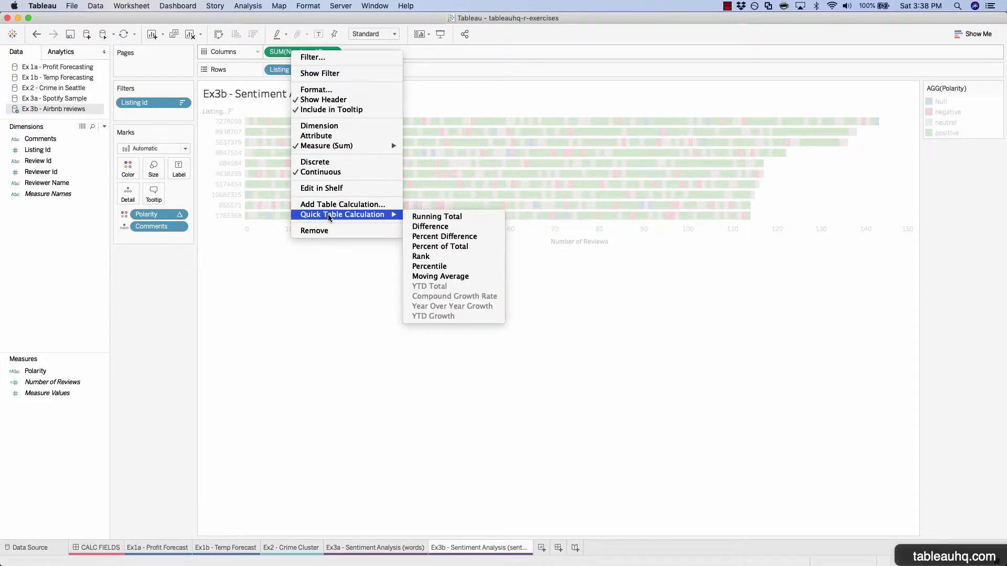
{"action": "mouse_move", "coordinate": [440, 246]}
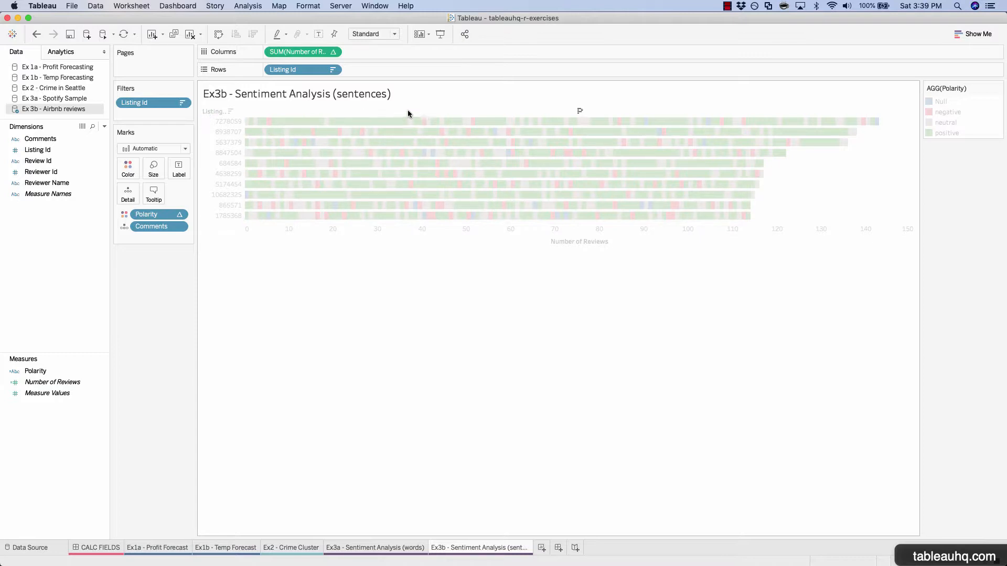
{"action": "mouse_move", "coordinate": [539, 118]}
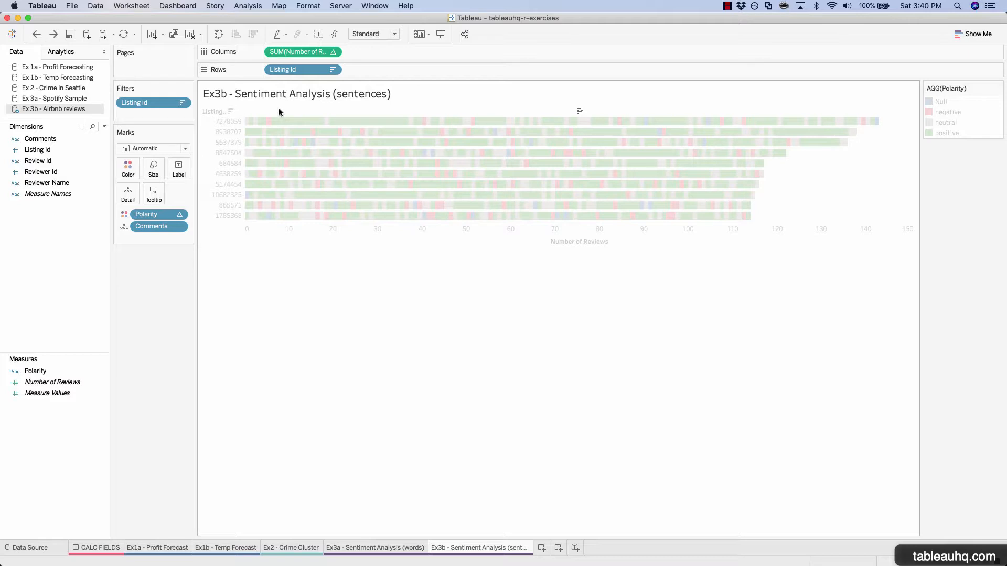
{"action": "mouse_move", "coordinate": [252, 140]}
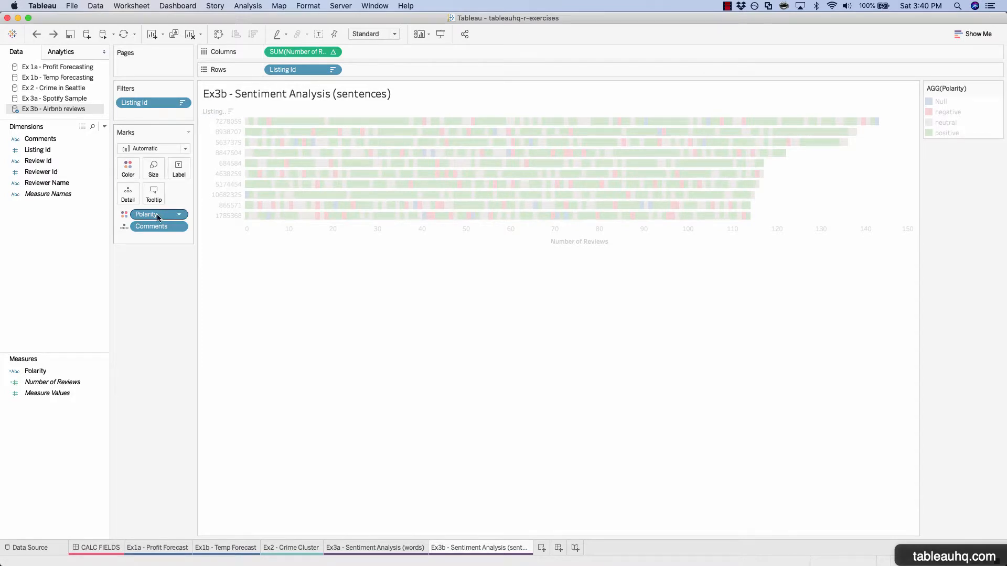
{"action": "left_click_drag", "start_coordinate": [146, 214], "coordinate": [359, 69]}
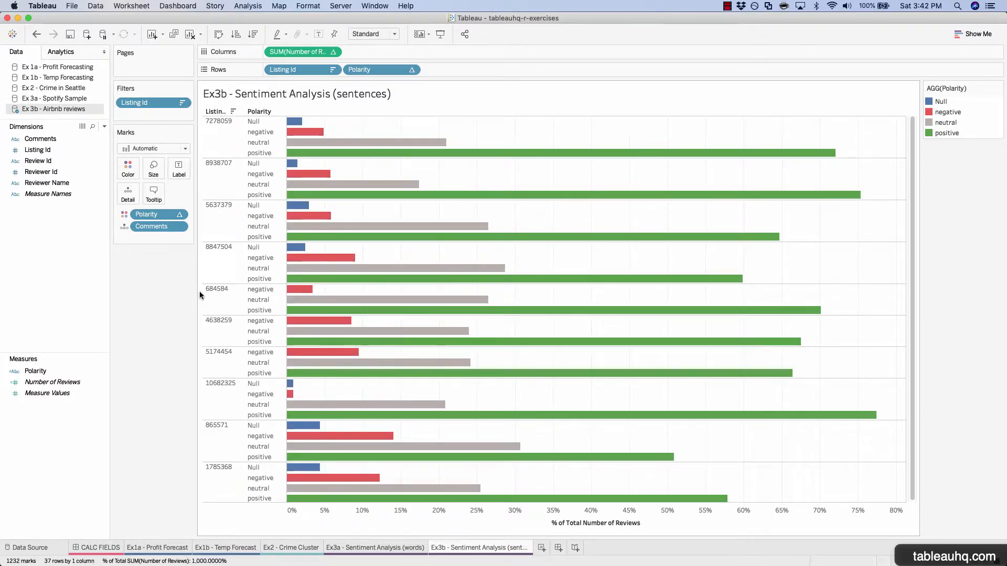
{"action": "mouse_move", "coordinate": [625, 121]}
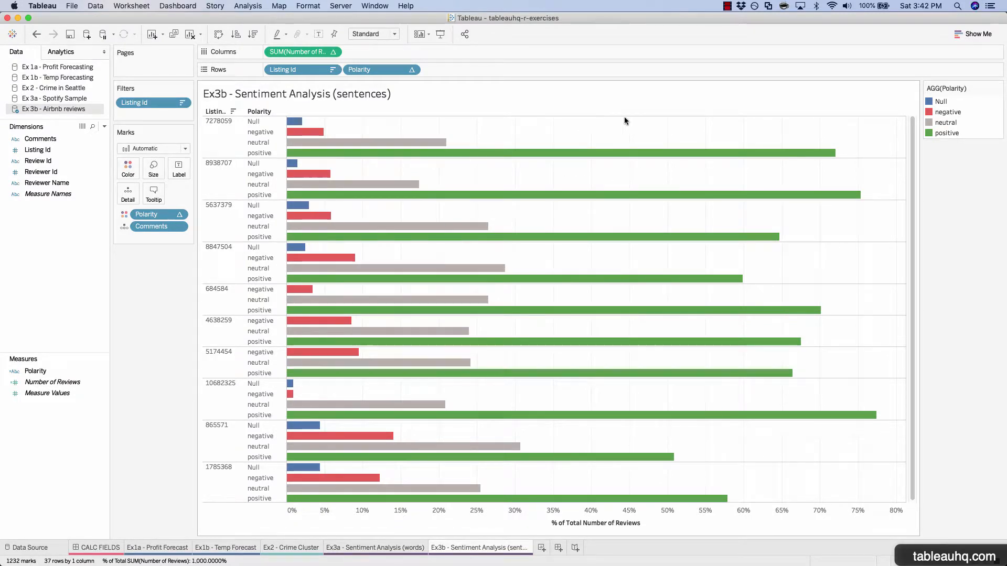
{"action": "mouse_move", "coordinate": [766, 131]}
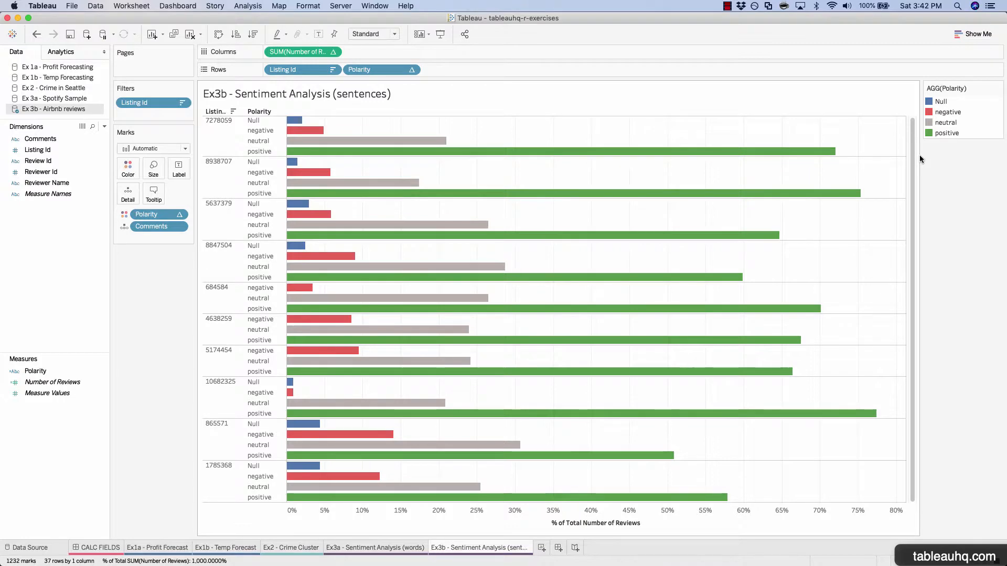
{"action": "mouse_move", "coordinate": [905, 331]}
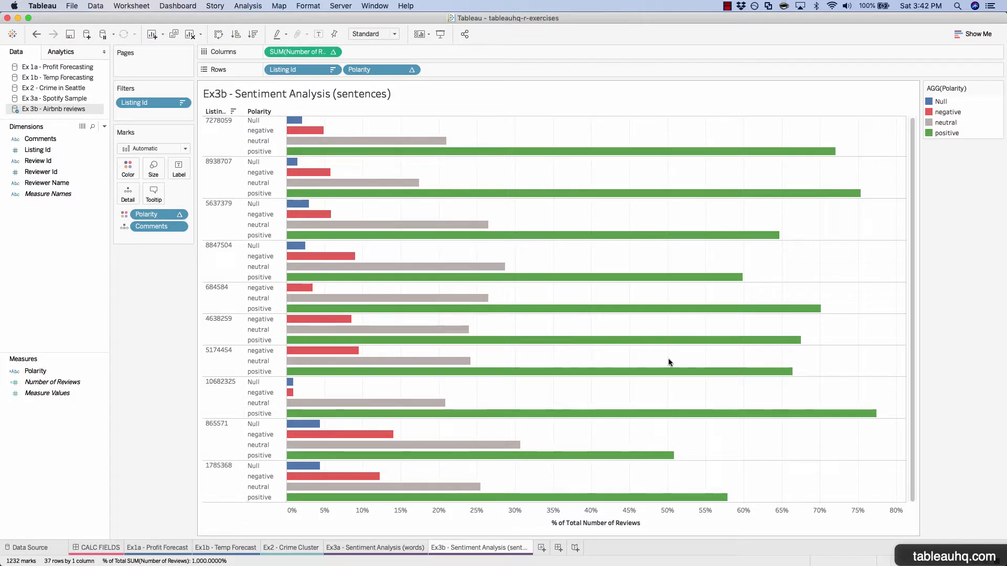
{"action": "mouse_move", "coordinate": [893, 424]}
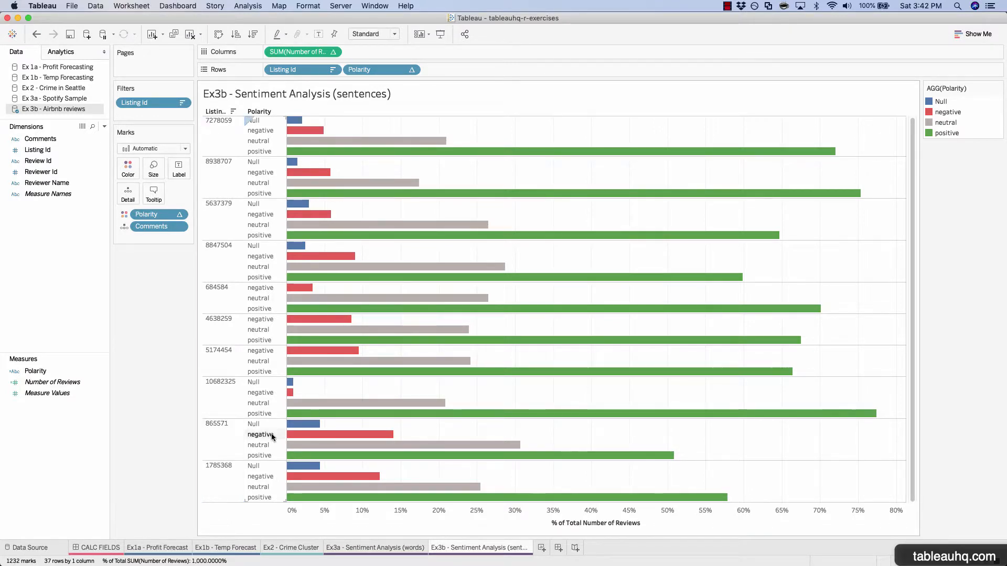
{"action": "mouse_move", "coordinate": [355, 435]}
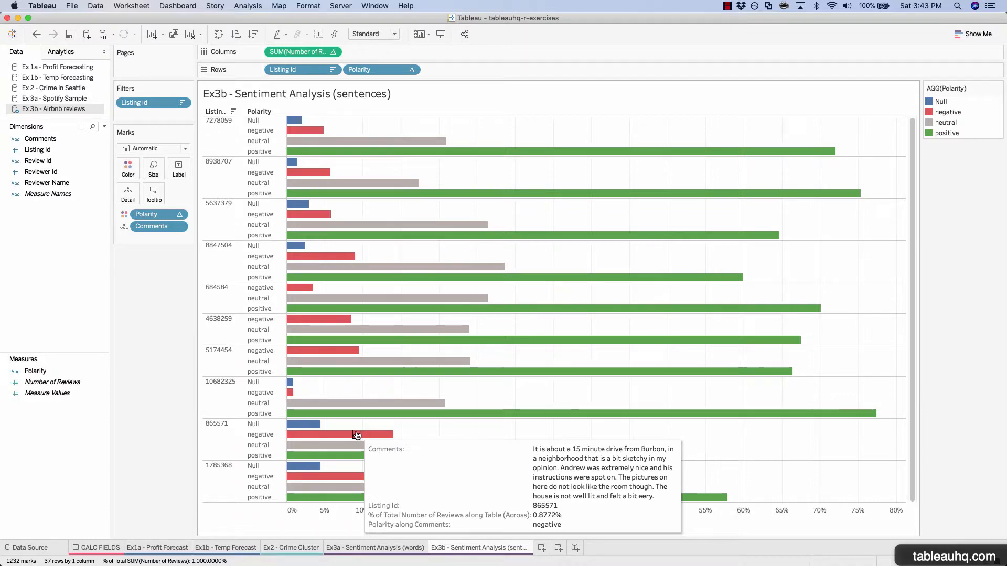
{"action": "mouse_move", "coordinate": [368, 416]}
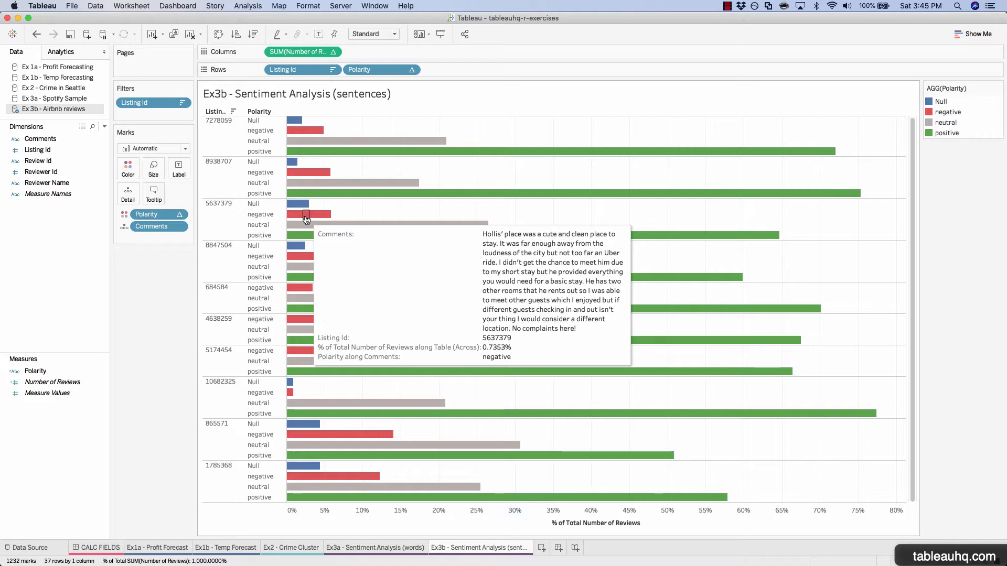
{"action": "mouse_move", "coordinate": [305, 171]}
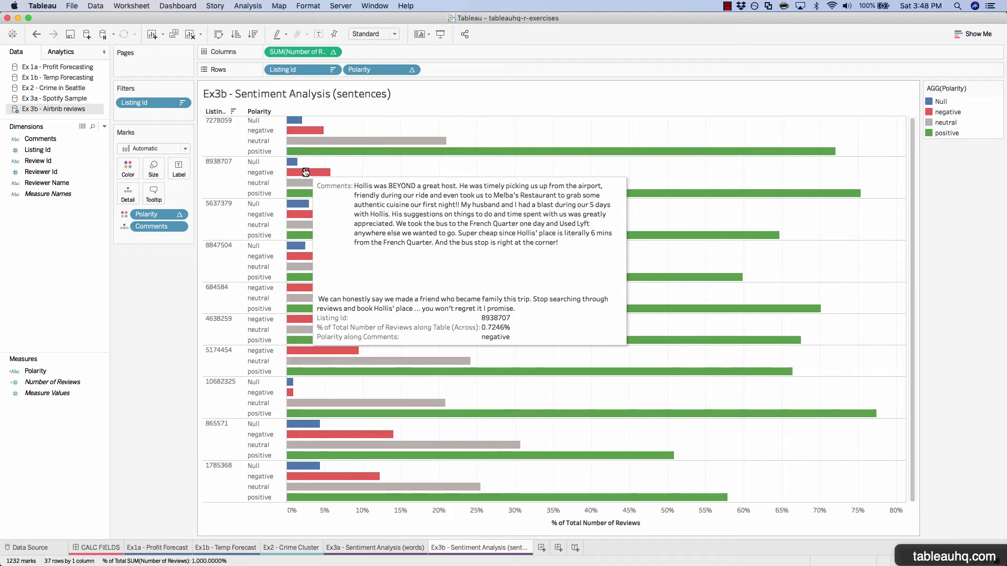
{"action": "mouse_move", "coordinate": [881, 151]}
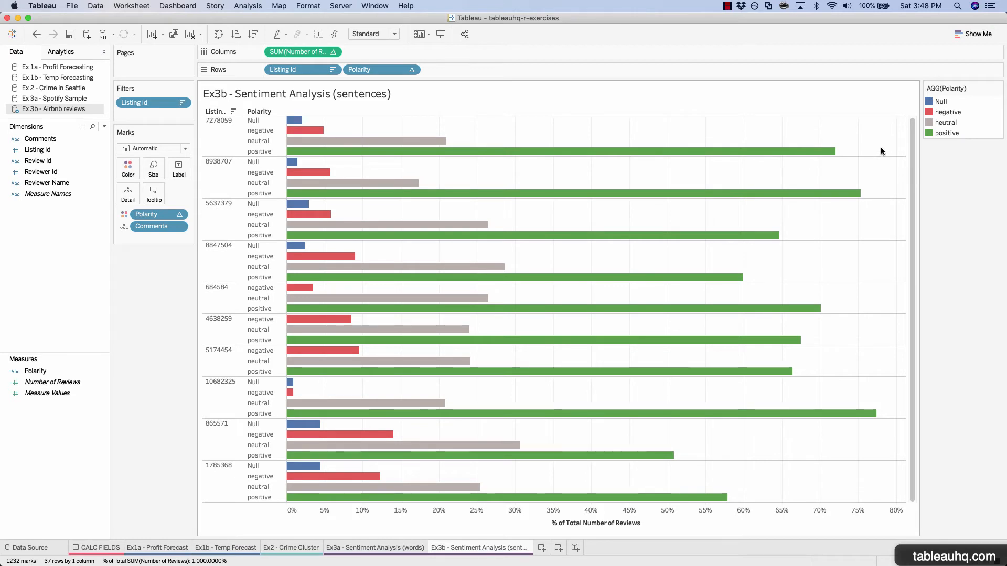
{"action": "mouse_move", "coordinate": [915, 445]}
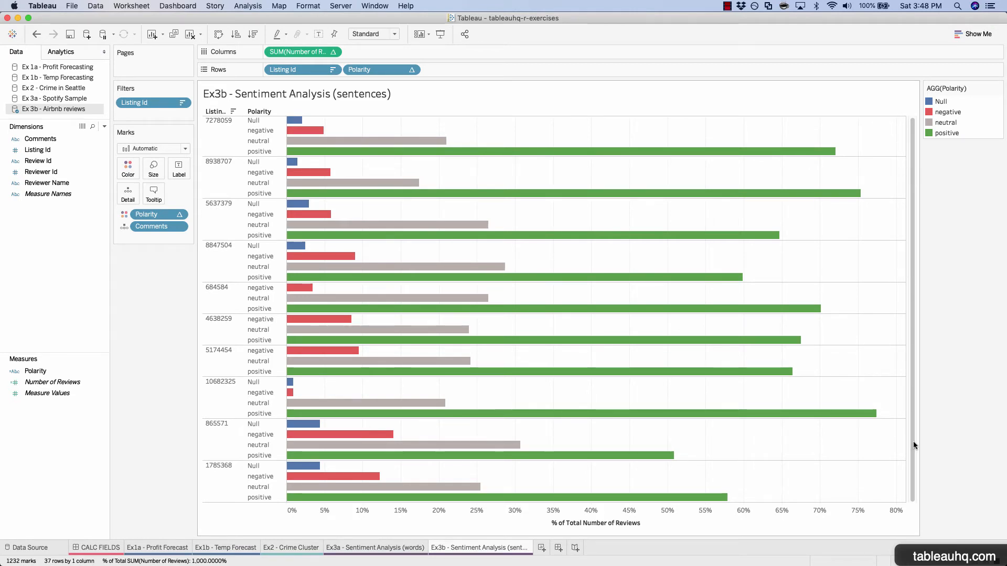
{"action": "mouse_move", "coordinate": [756, 451]}
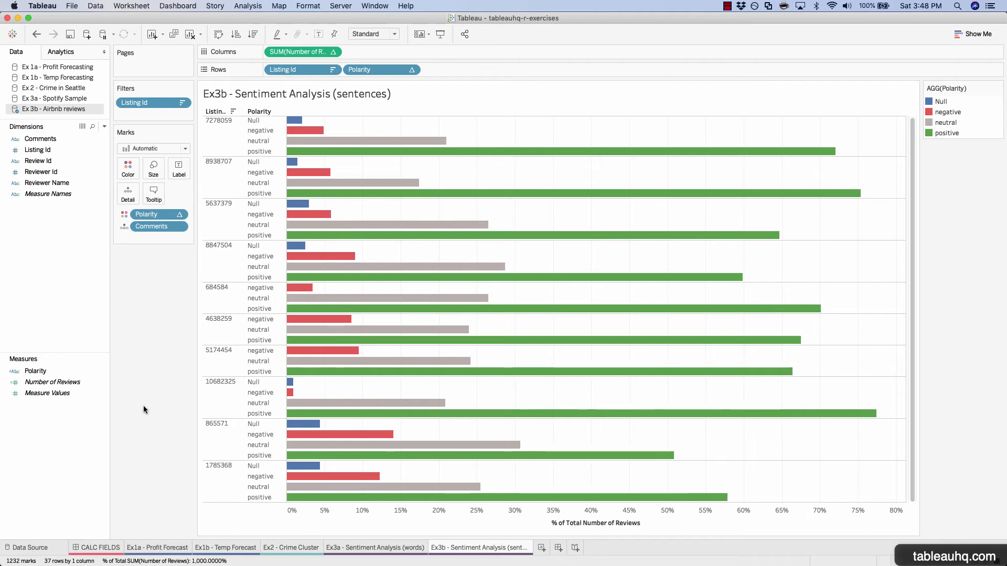
{"action": "mouse_move", "coordinate": [160, 379]}
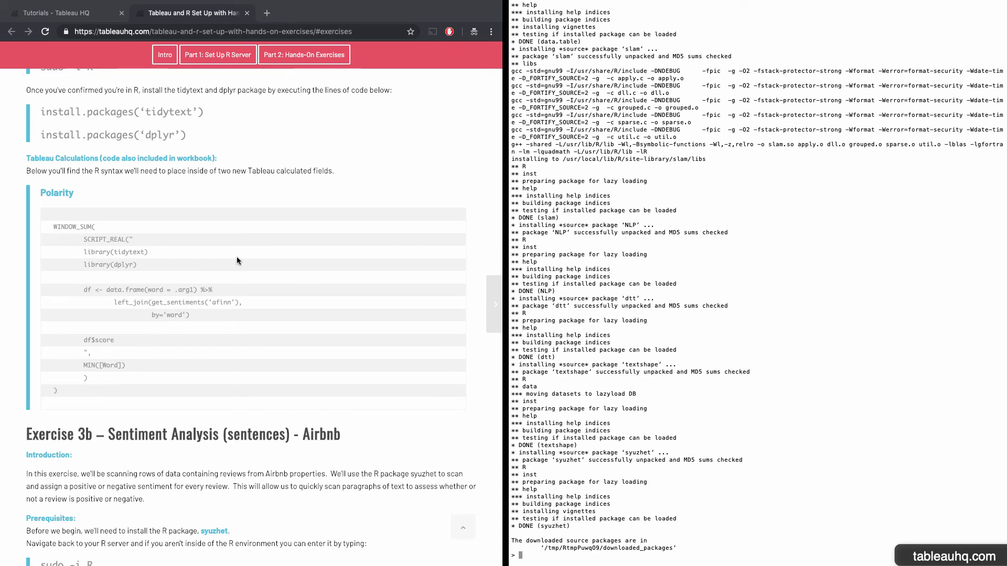
- Scroll the tableauhq tutorial page to the Exercise 3a Spotify sentiment instructions
{"action": "scroll", "scroll_direction": "down", "scroll_amount": 3}
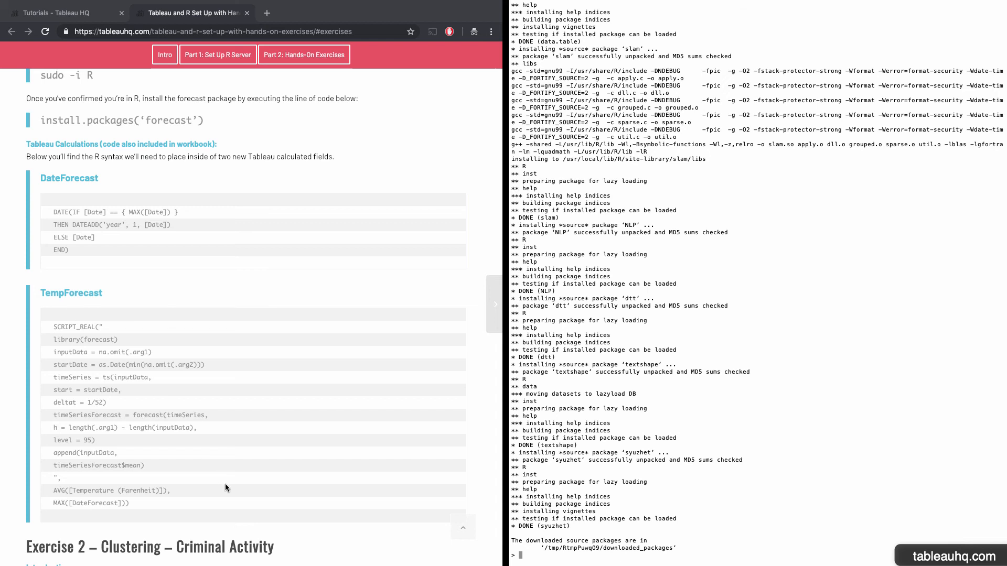
{"action": "scroll", "scroll_direction": "down", "scroll_amount": 3}
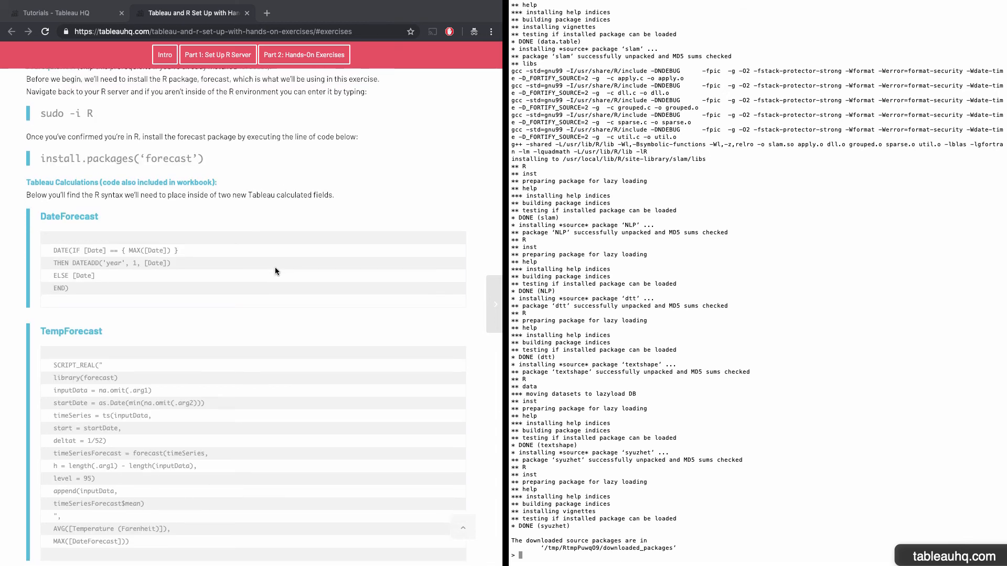
{"action": "scroll", "scroll_direction": "down", "scroll_amount": 3}
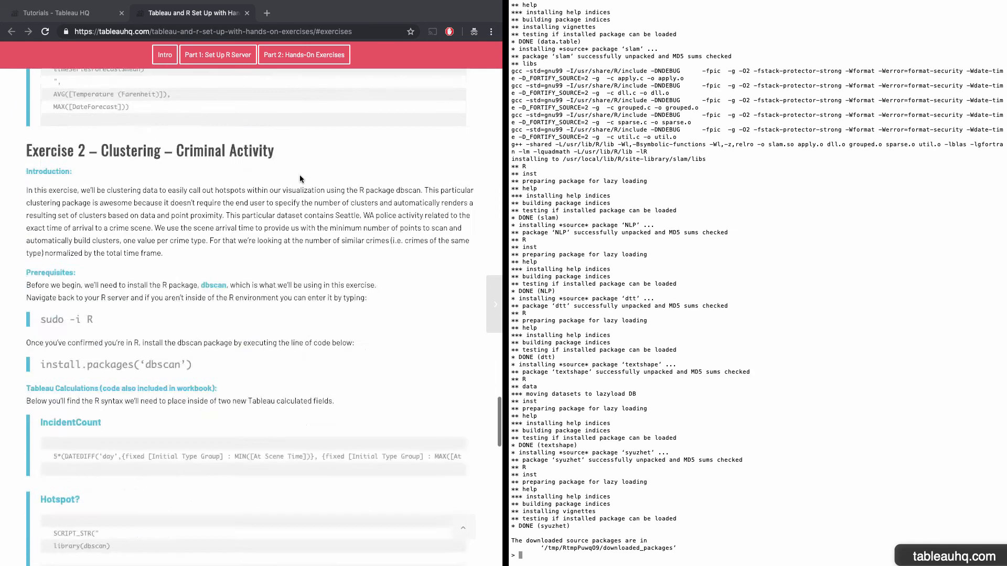
{"action": "scroll", "scroll_direction": "down", "scroll_amount": 3}
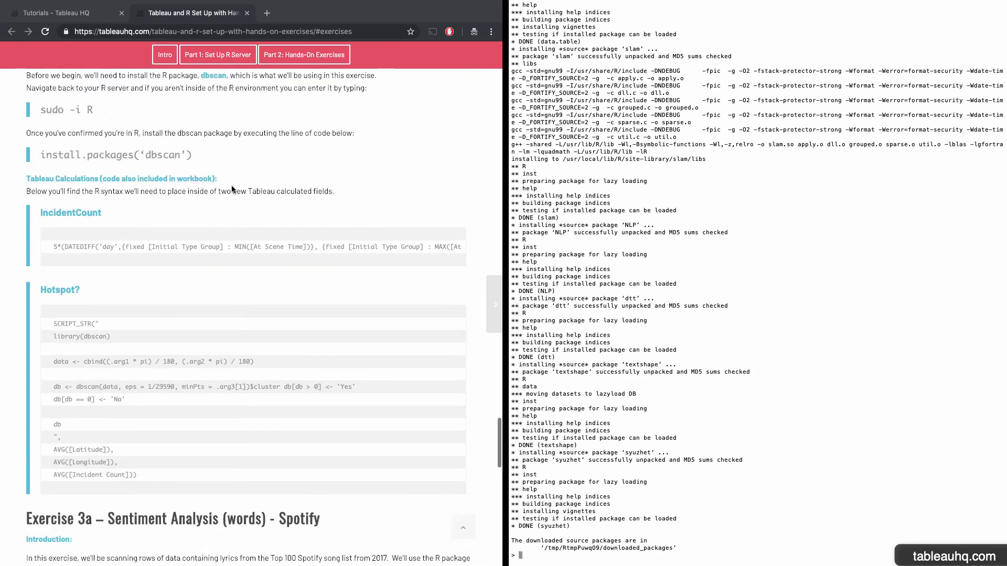
{"action": "scroll", "scroll_direction": "down", "scroll_amount": 3}
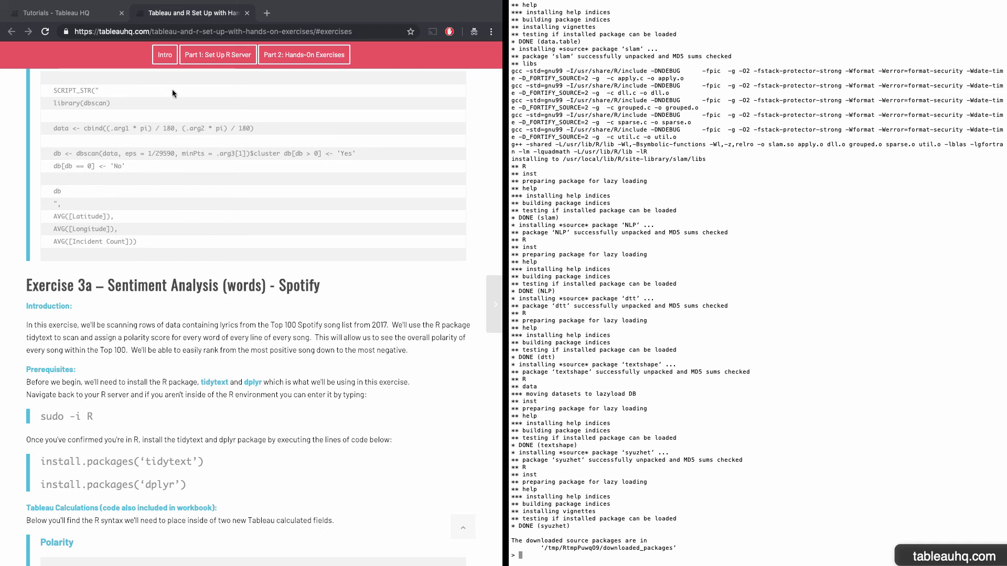
{"action": "mouse_move", "coordinate": [137, 227]}
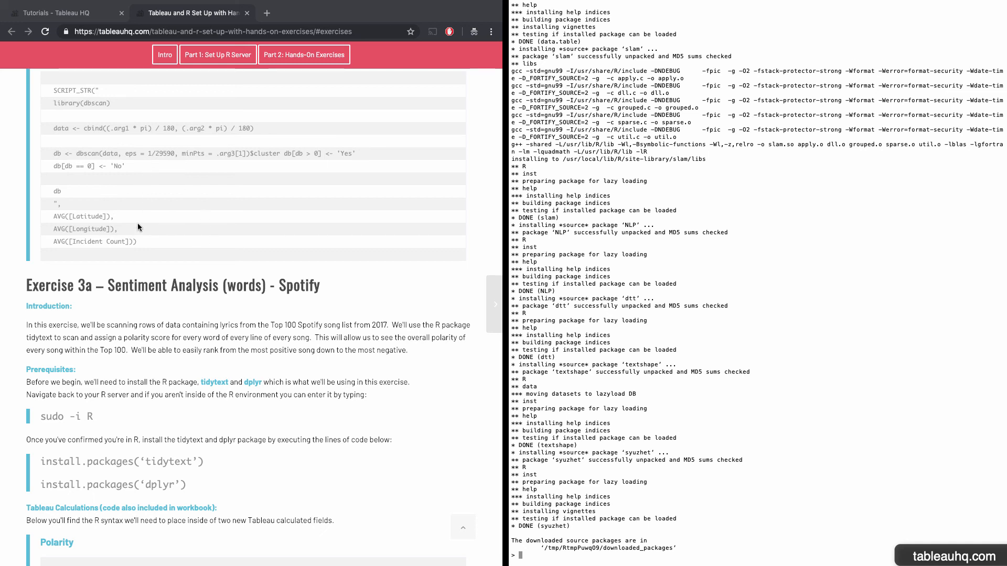